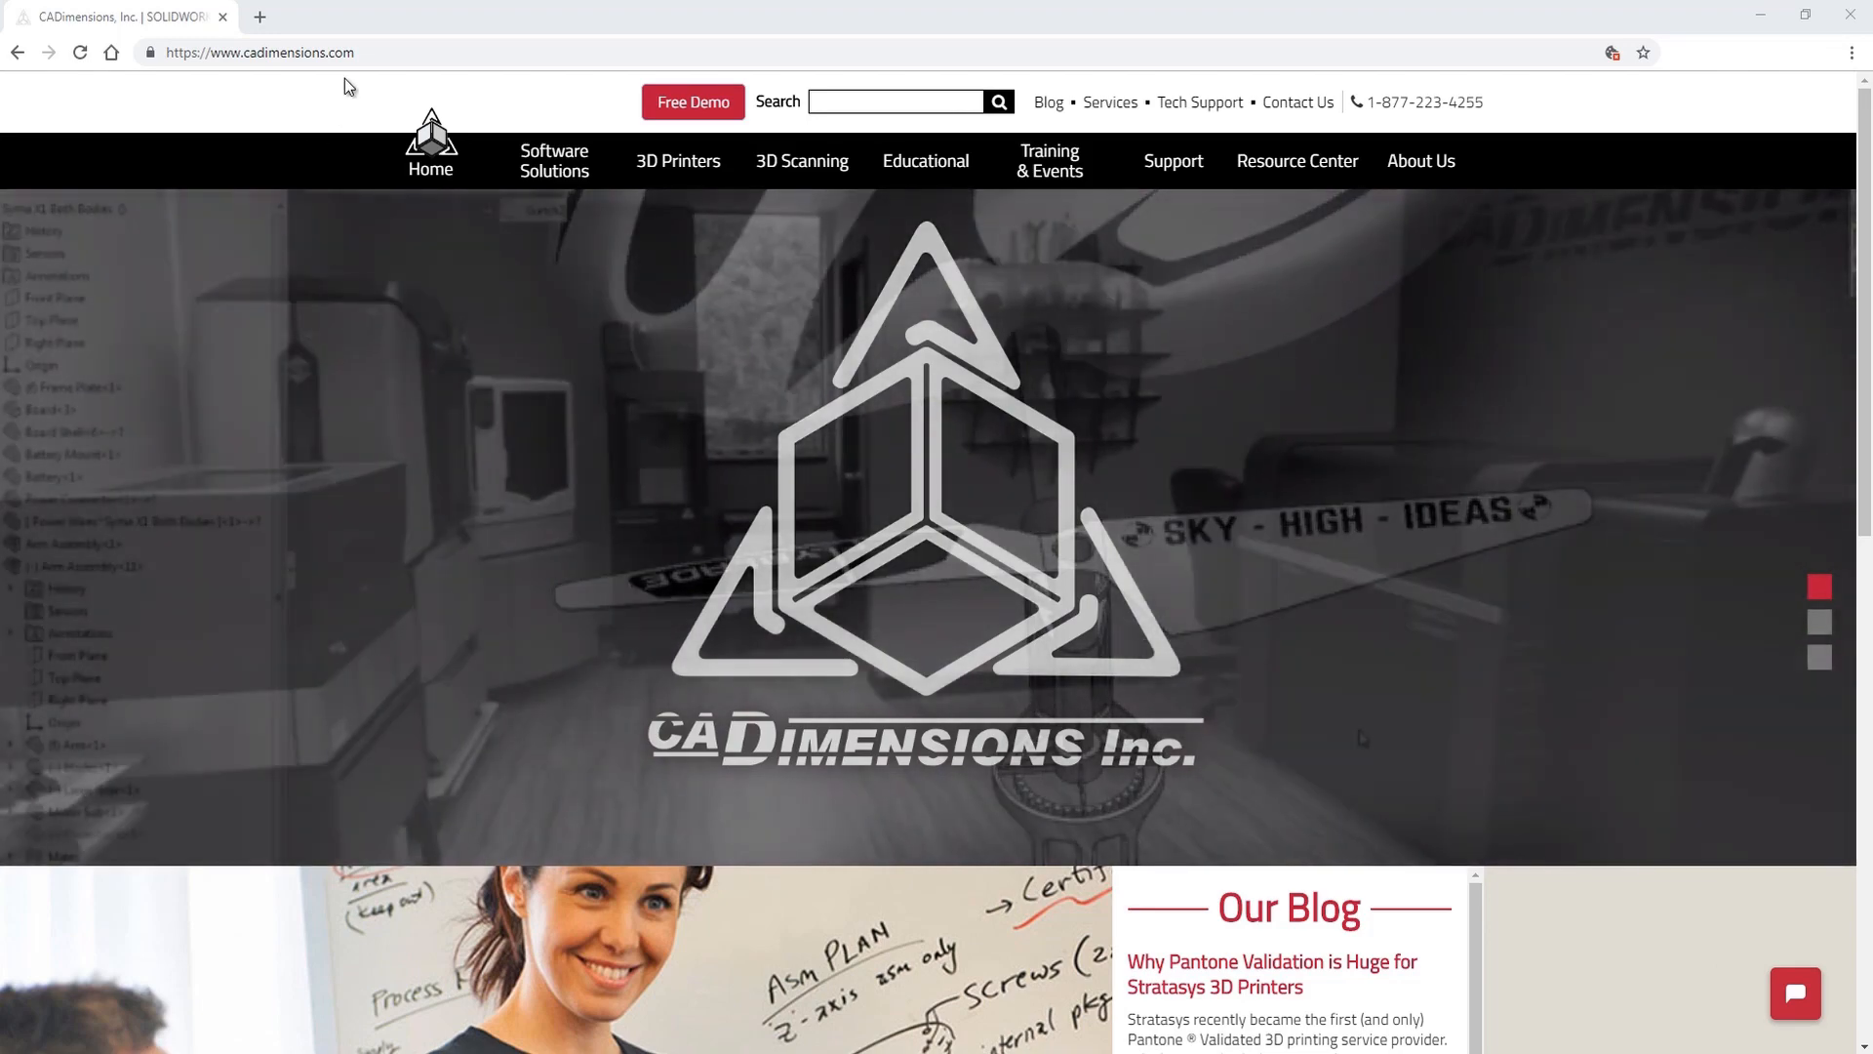
Navigate from Software Solutions to the DraftSight 2019 Download page and view the edition options
{"action": "left_click", "coordinate": [552, 160]}
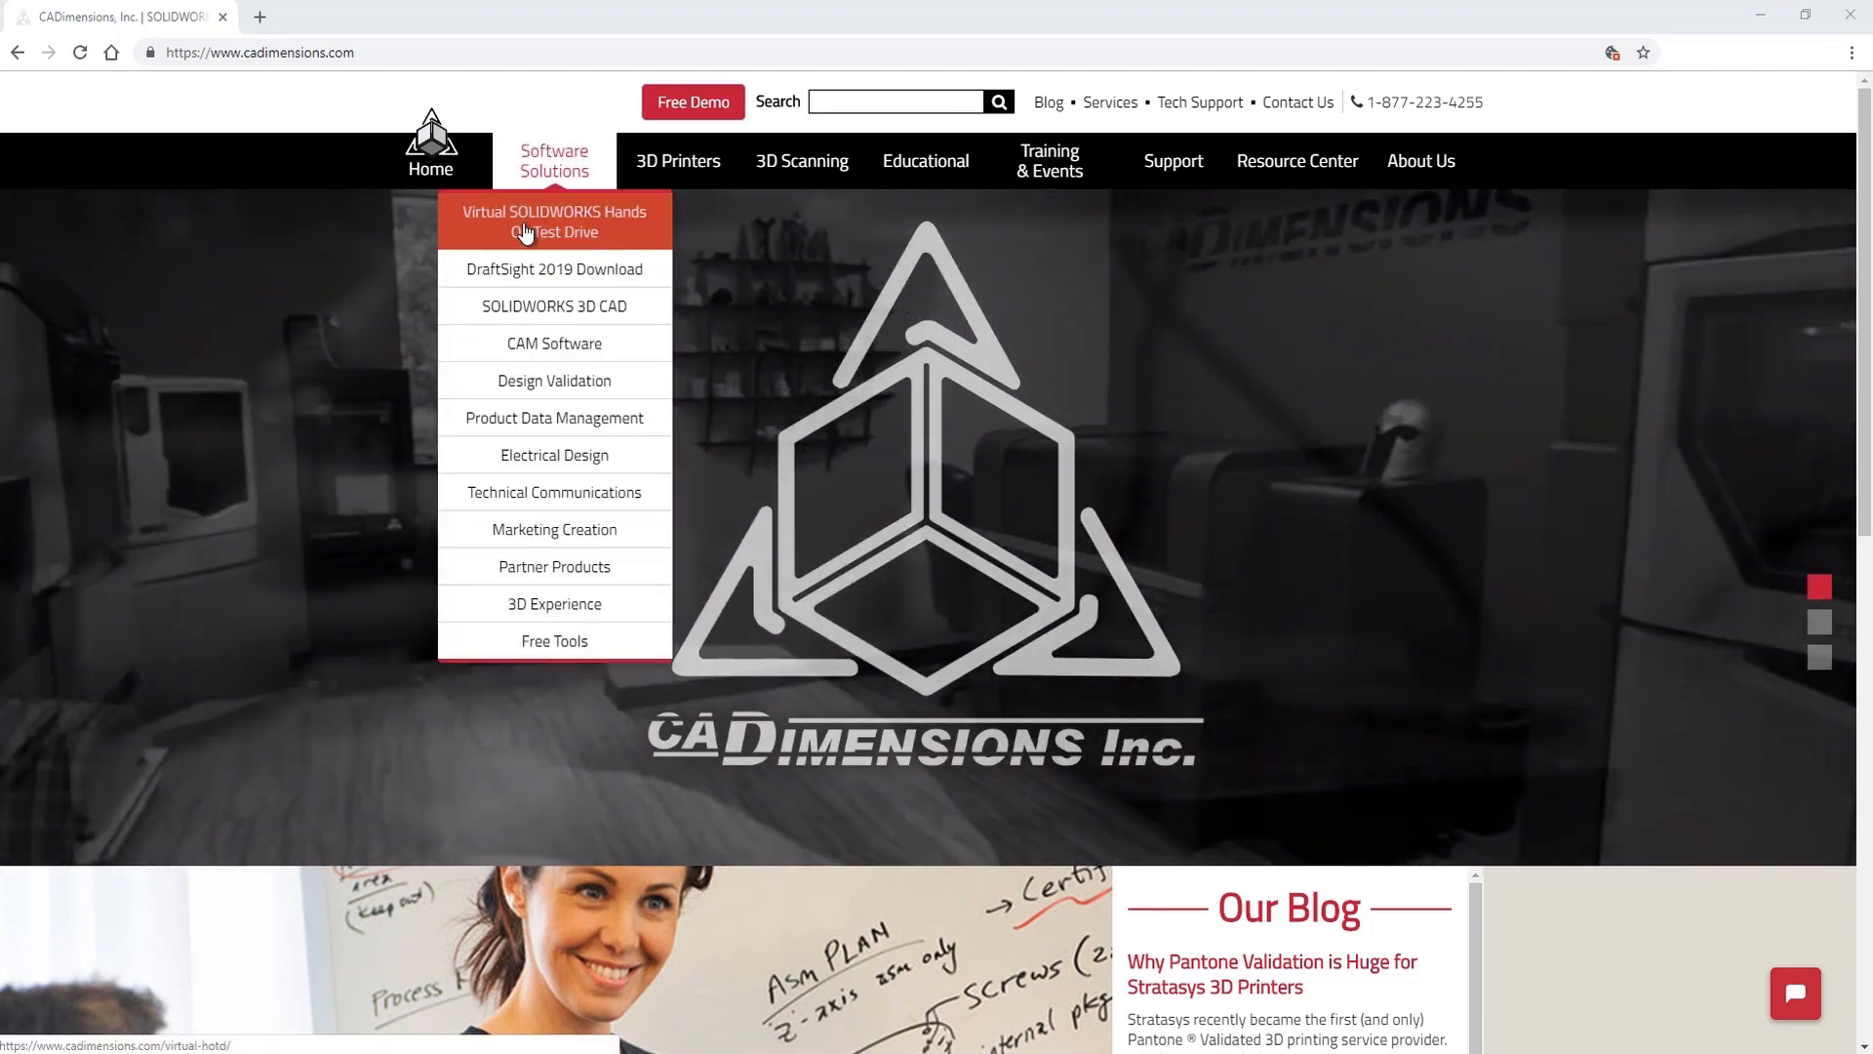
{"action": "left_click", "coordinate": [552, 267]}
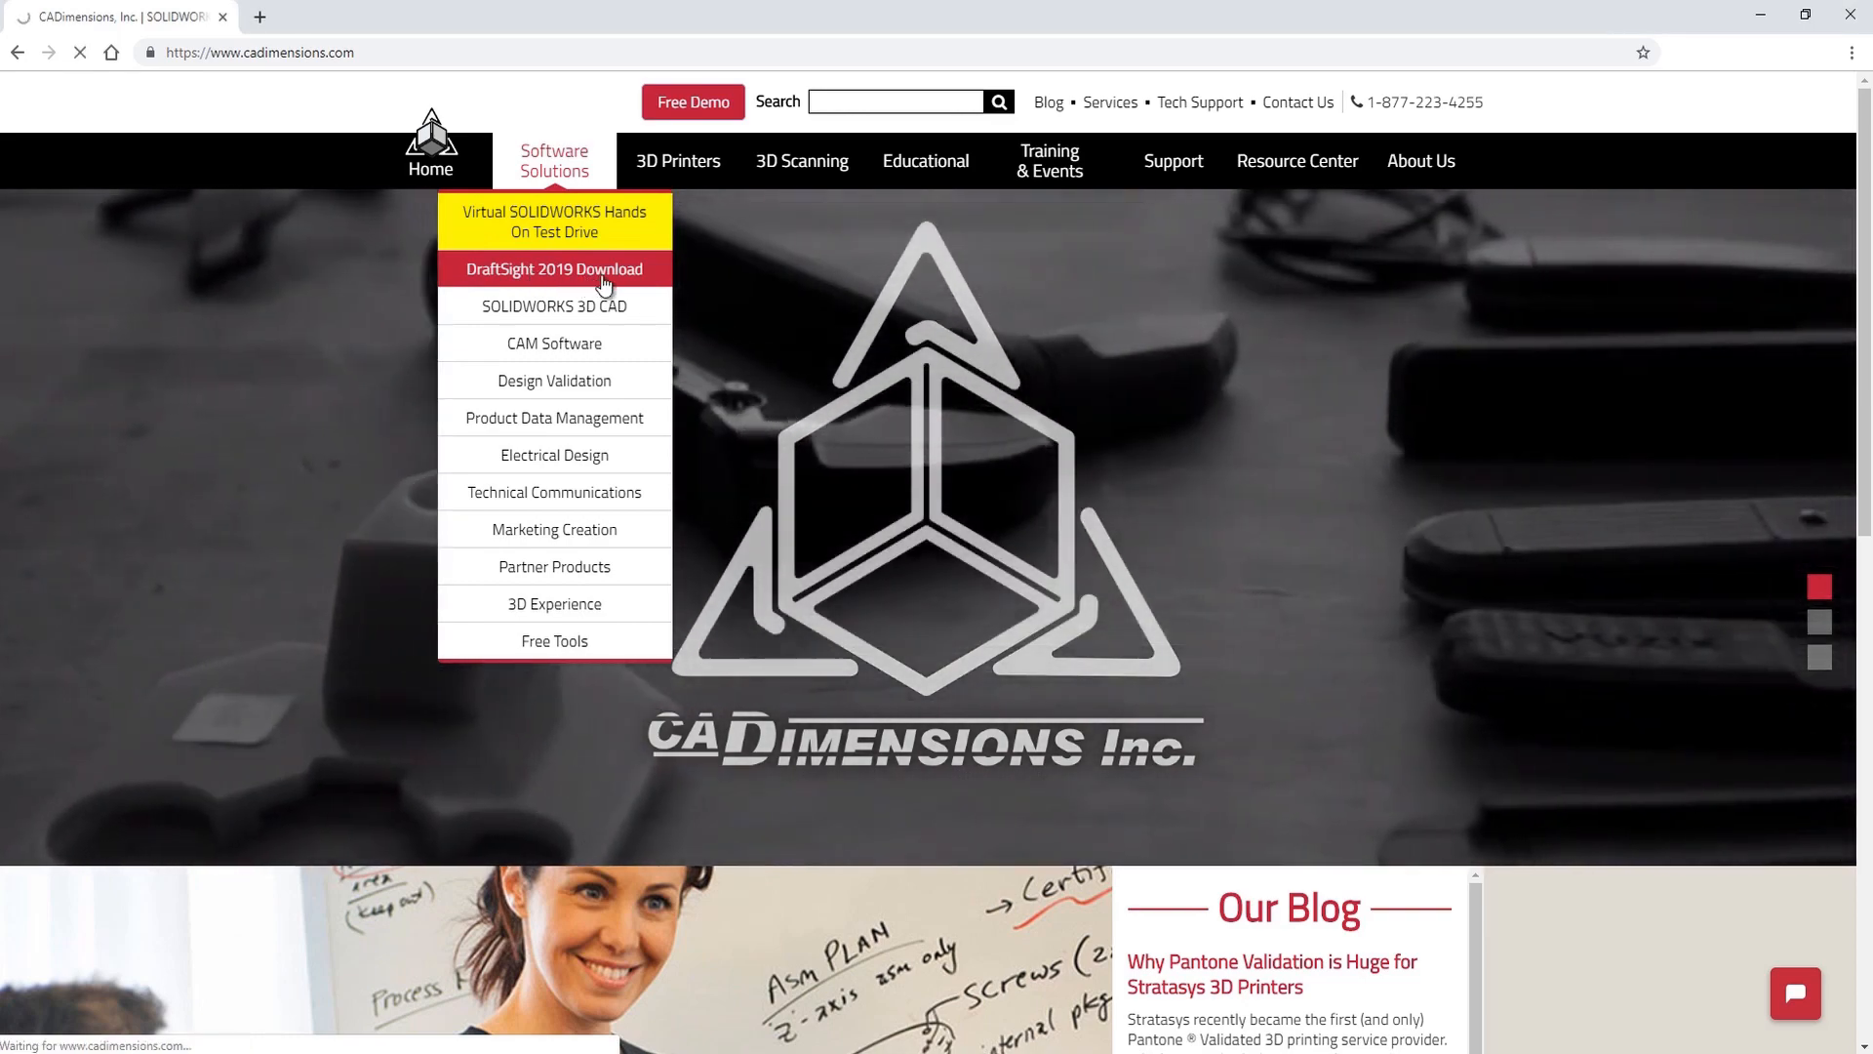
{"action": "left_click", "coordinate": [553, 269]}
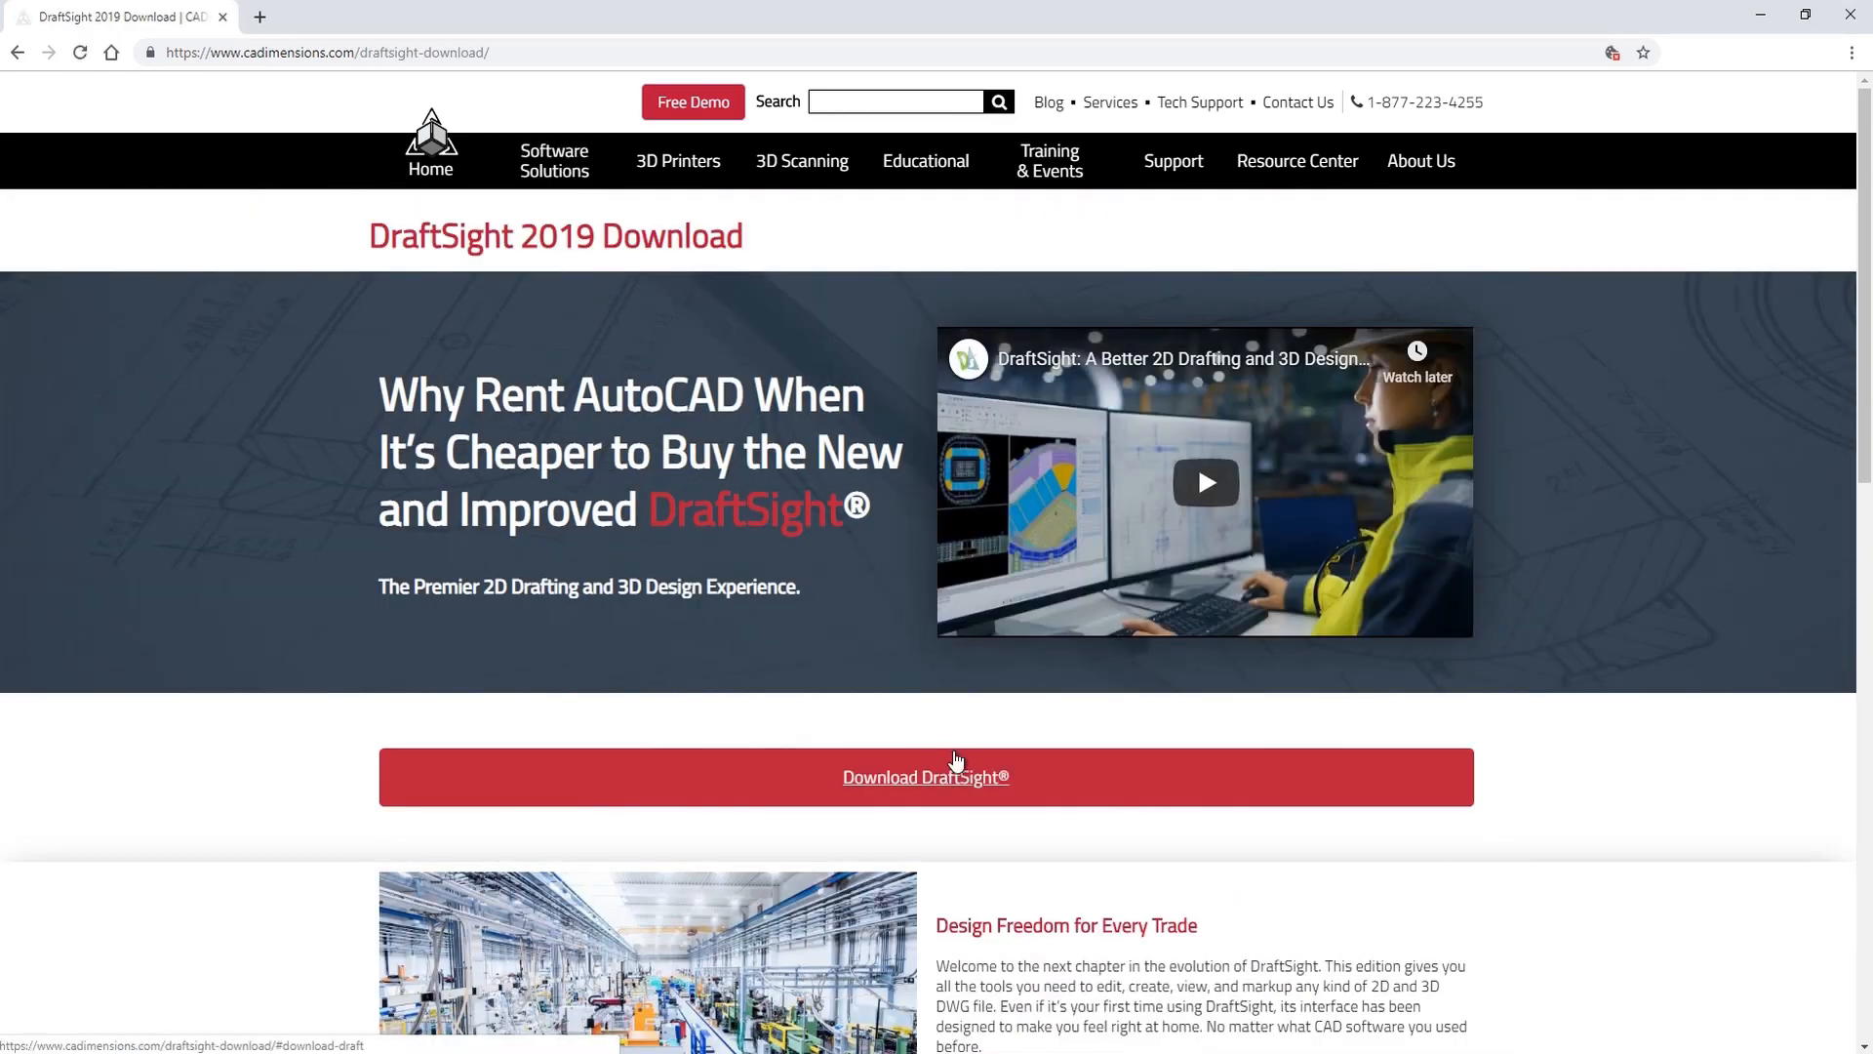
{"action": "scroll", "scroll_direction": "down", "scroll_amount": 3}
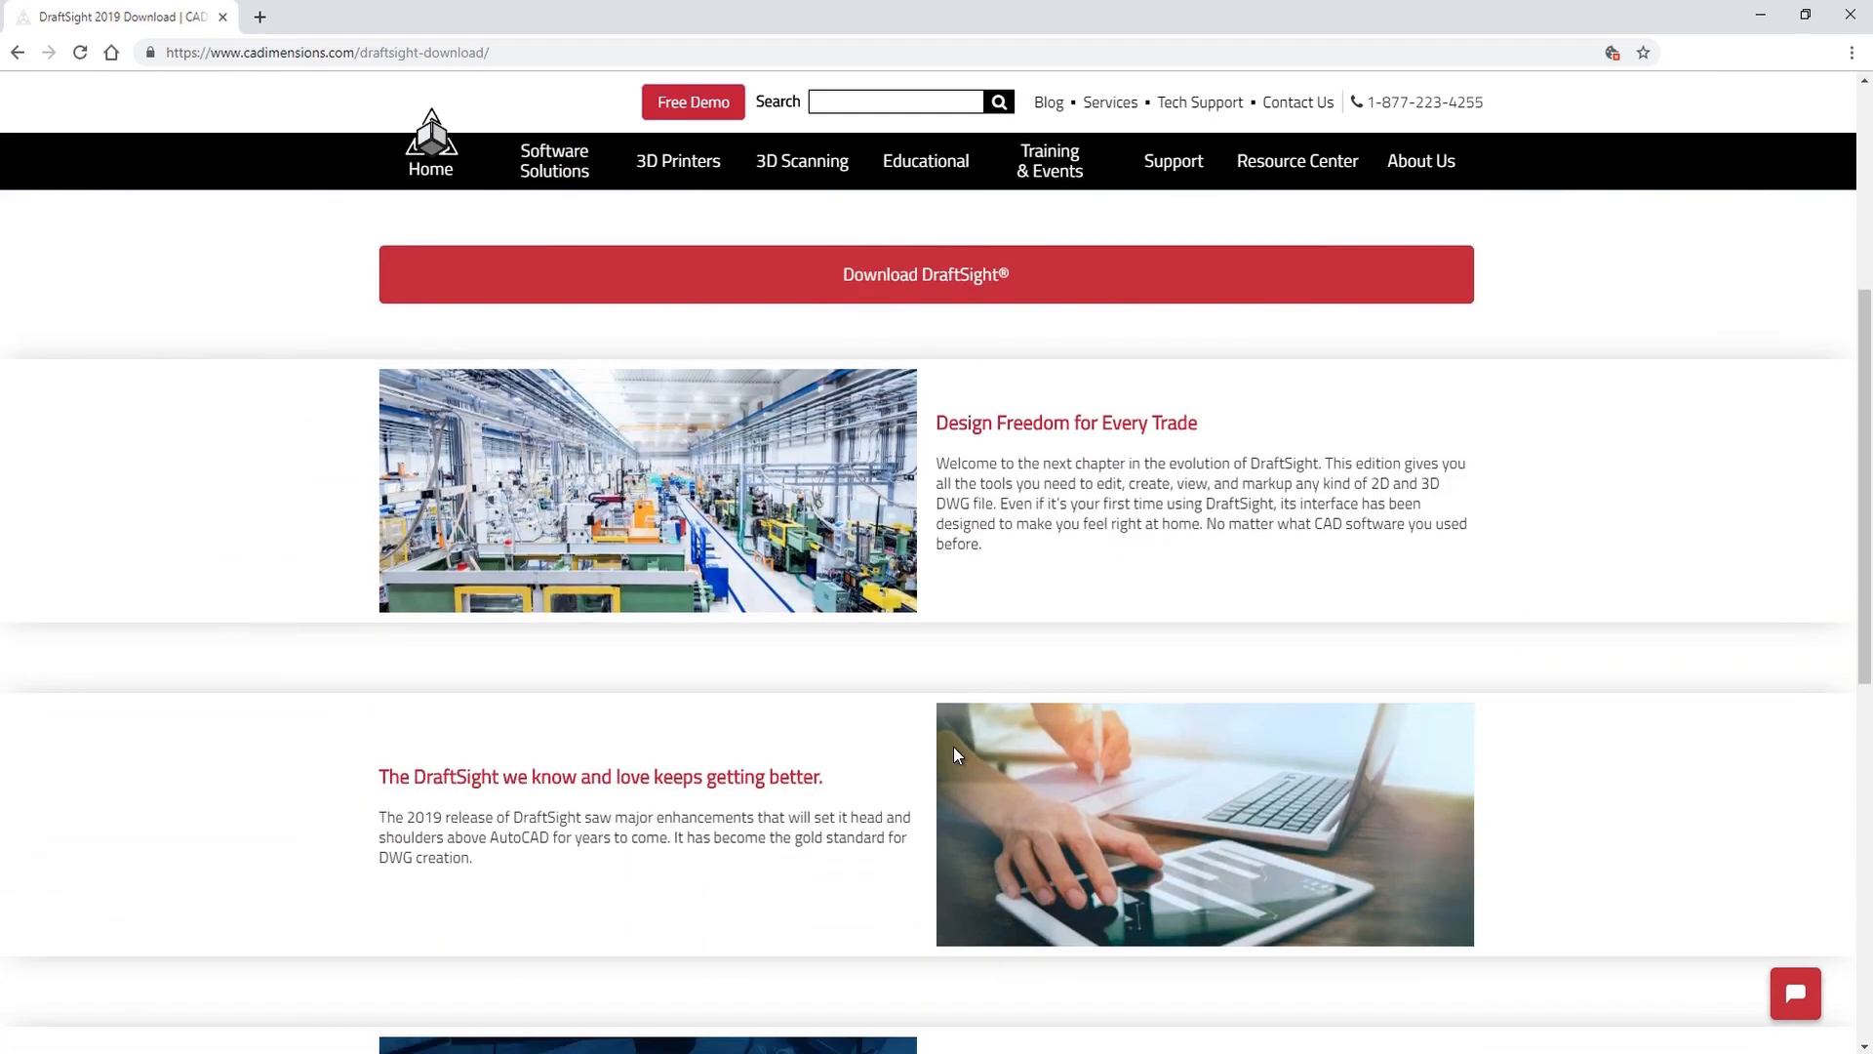
{"action": "scroll", "scroll_direction": "down", "scroll_amount": 3}
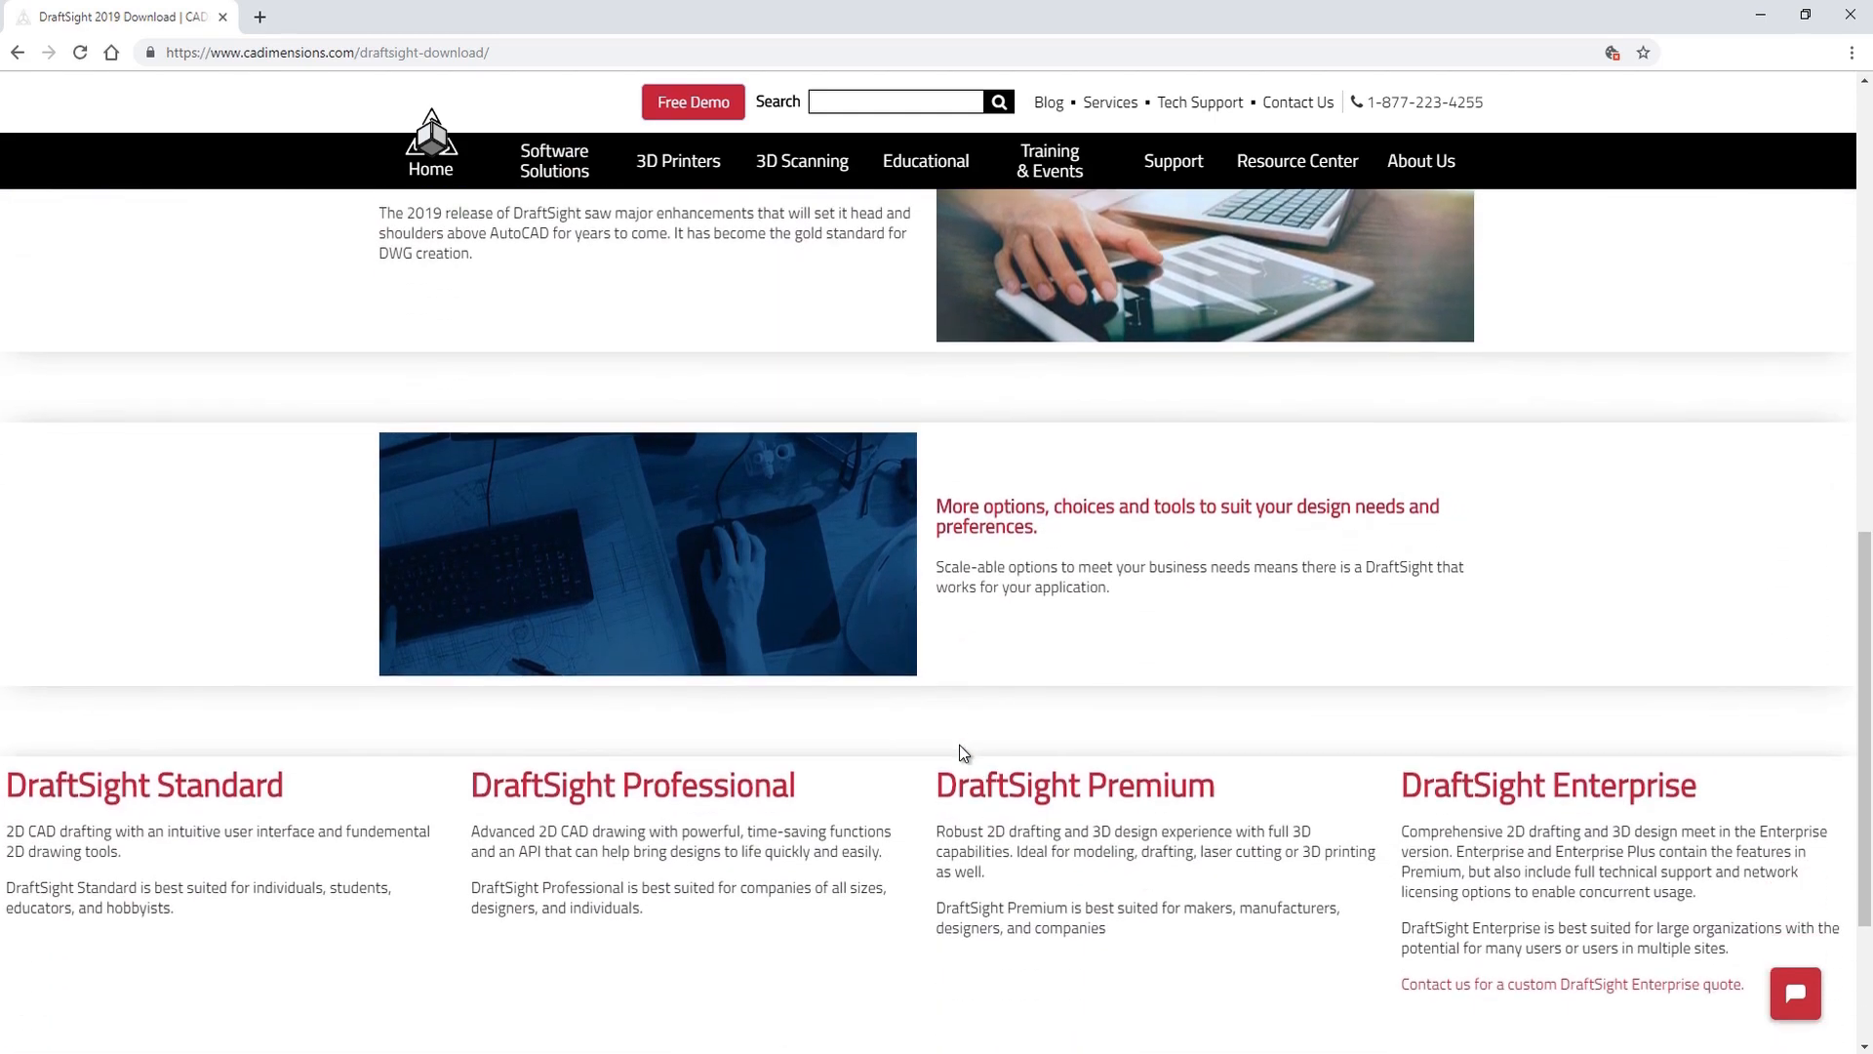
{"action": "scroll", "scroll_direction": "down", "scroll_amount": 3}
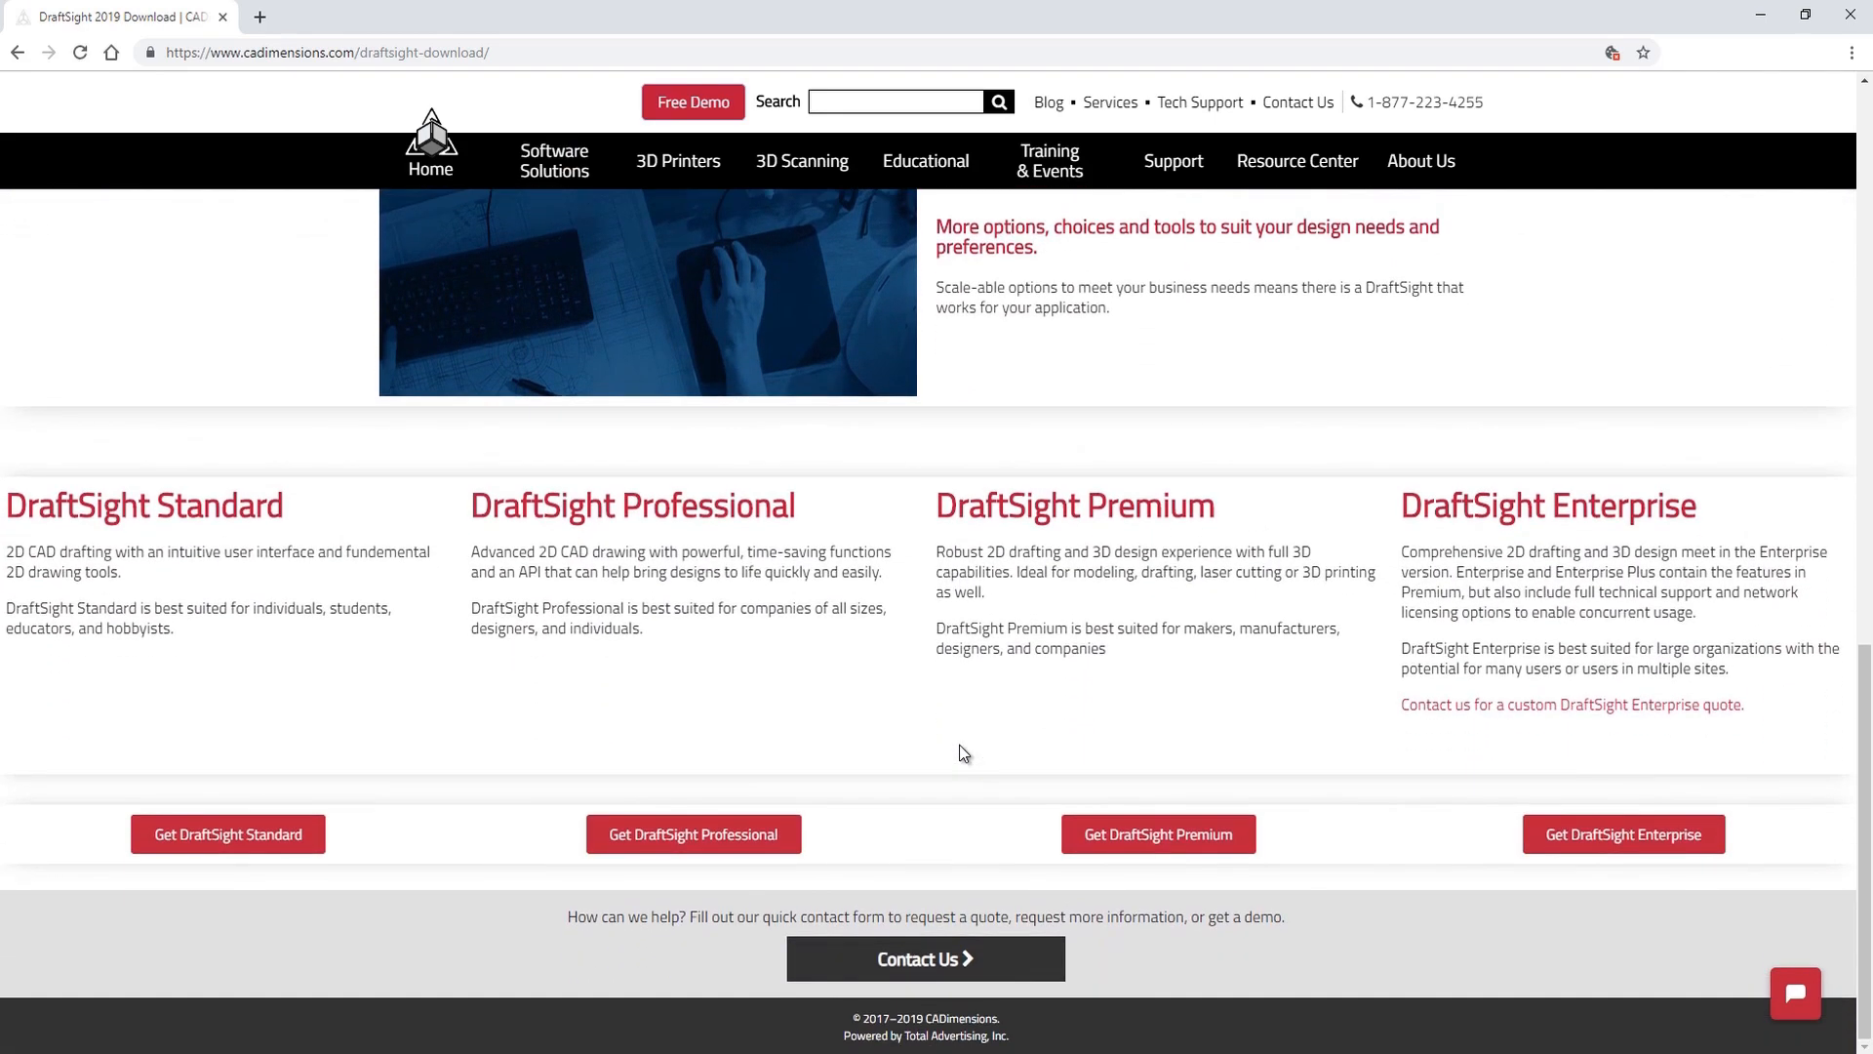
{"action": "mouse_move", "coordinate": [1001, 761]}
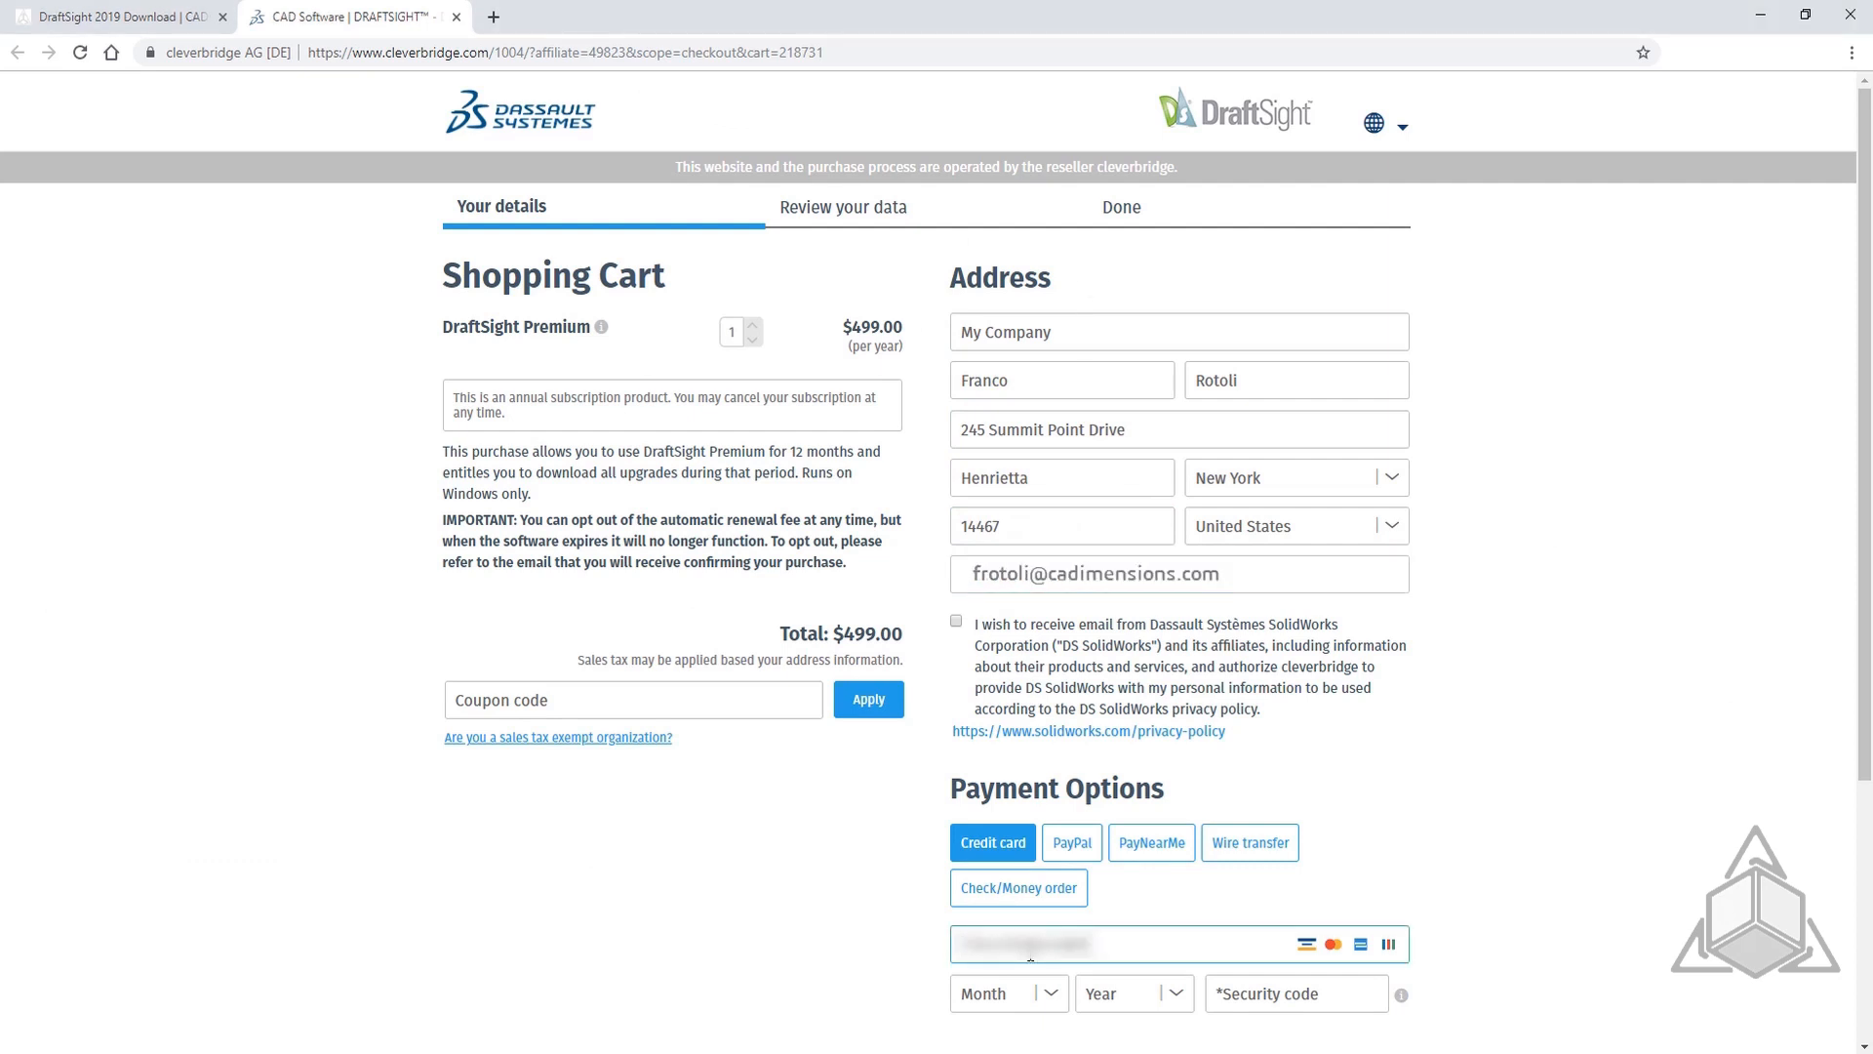
Set the card expiry to 06 / 2020, enter the security code and proceed to Review Your Data
{"action": "left_click", "coordinate": [1007, 993]}
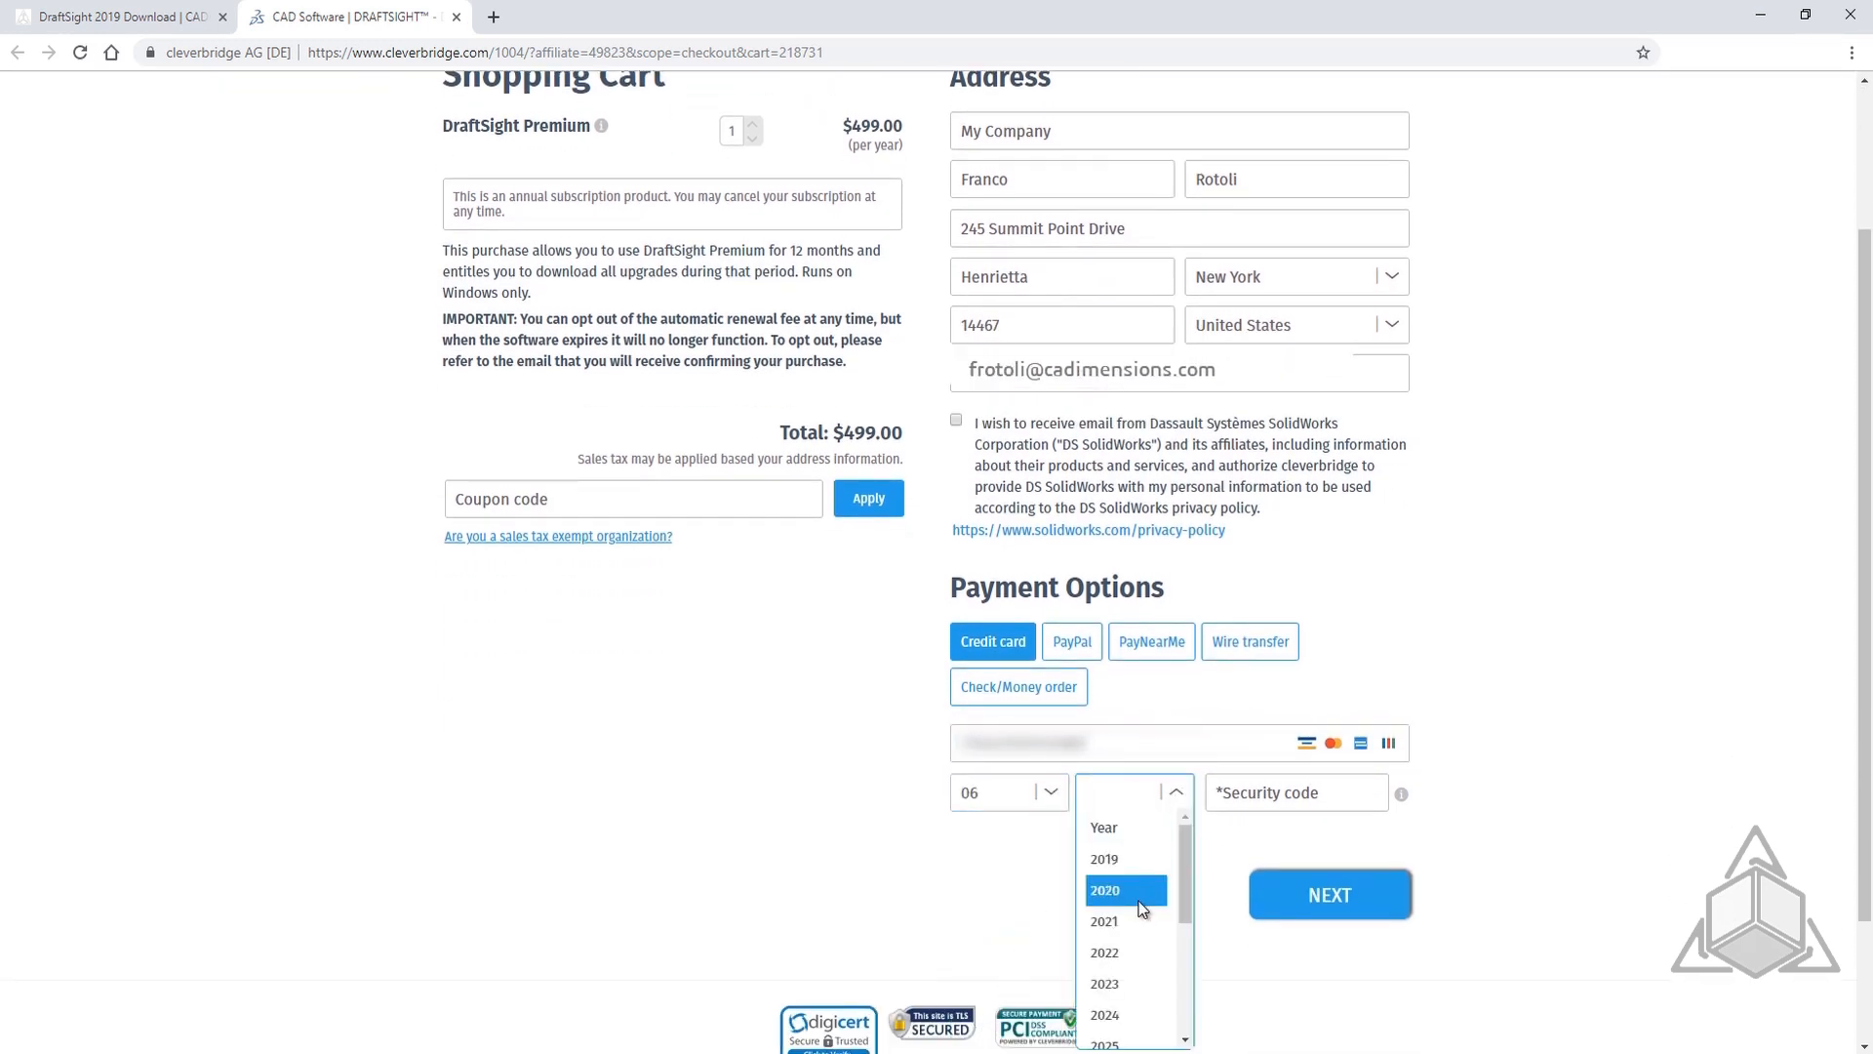
{"action": "left_click", "coordinate": [1105, 890]}
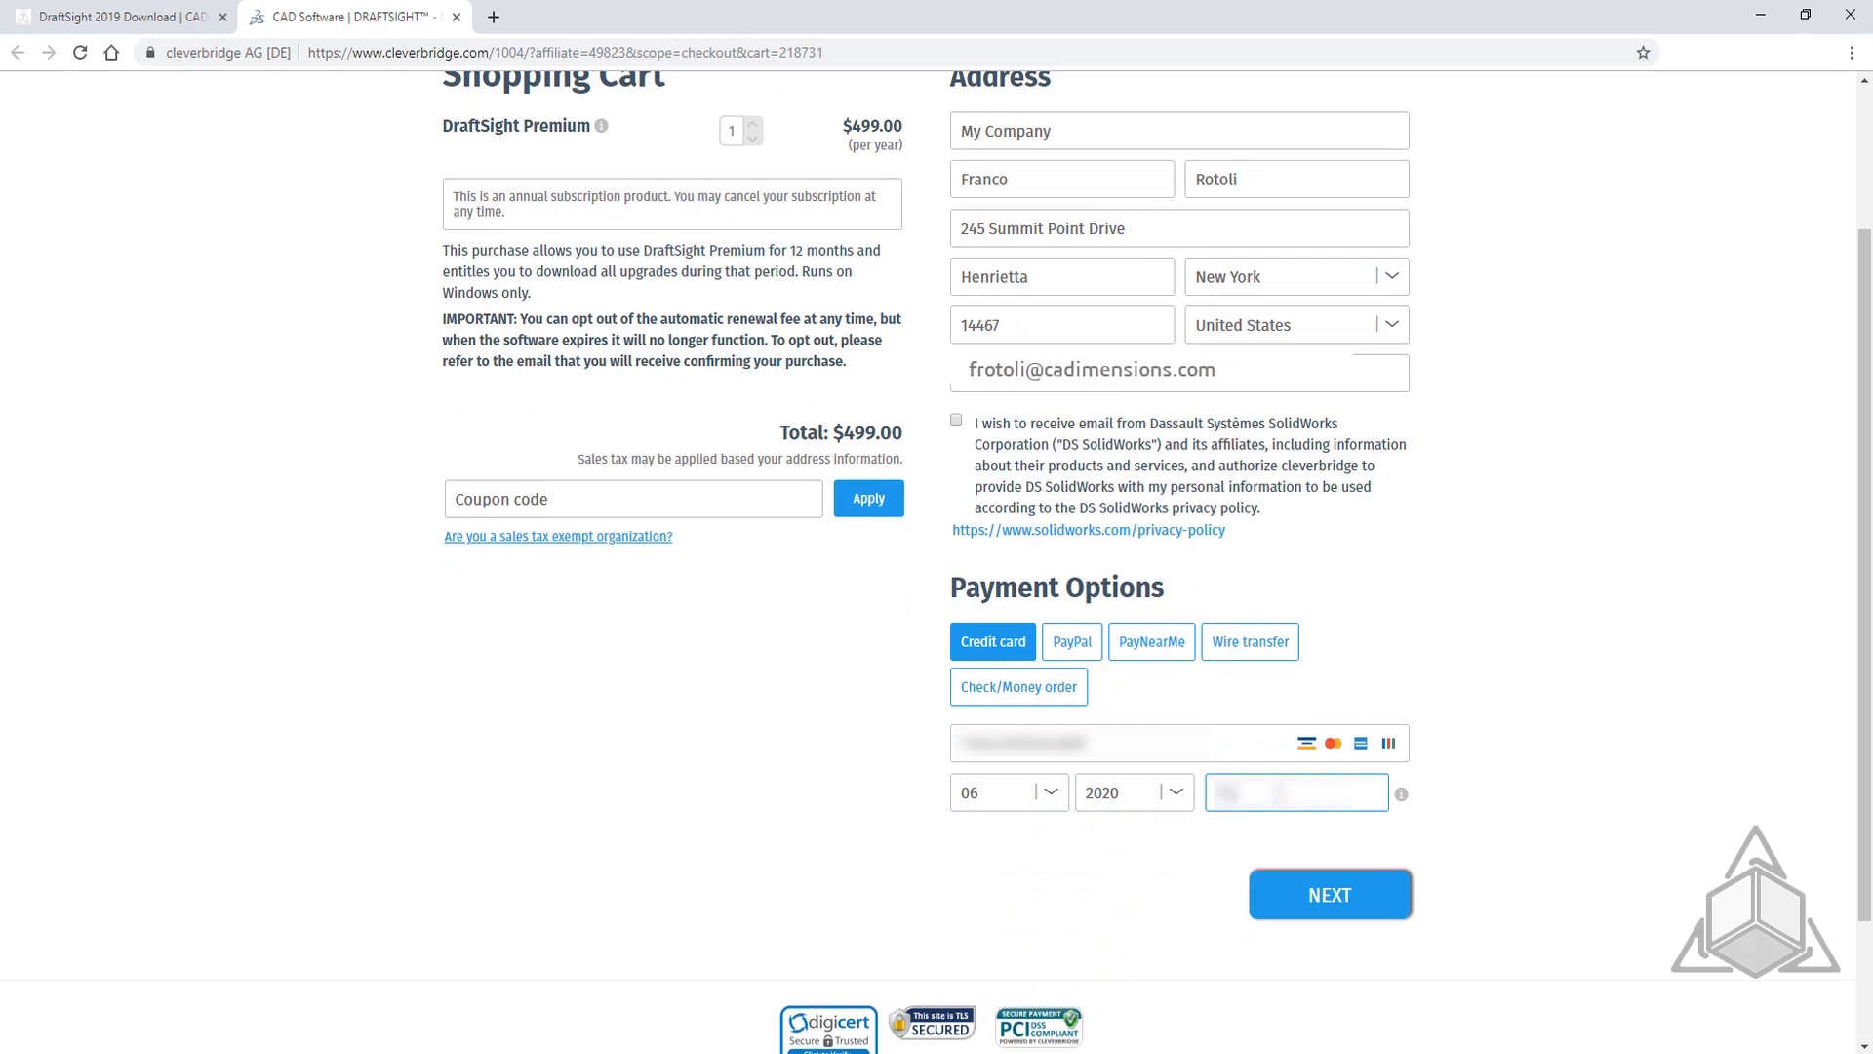
{"action": "left_click", "coordinate": [1329, 894]}
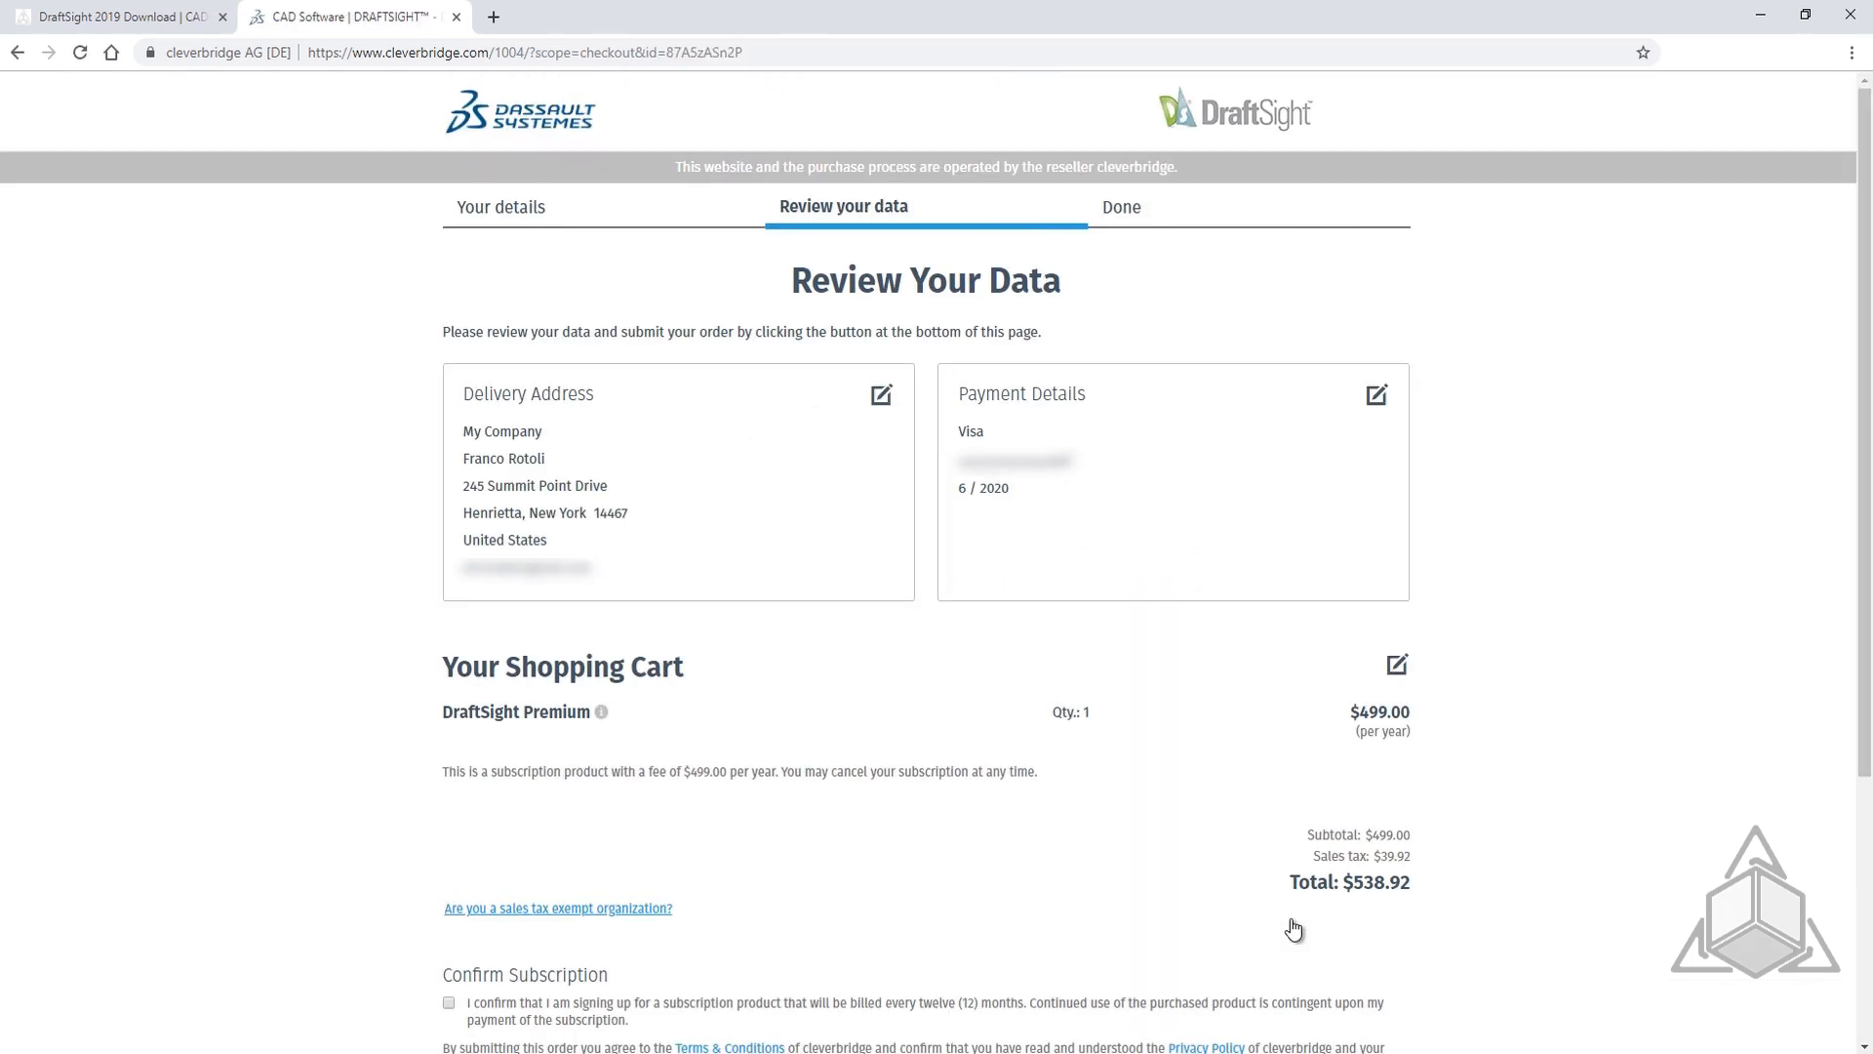
{"action": "mouse_move", "coordinate": [1245, 876]}
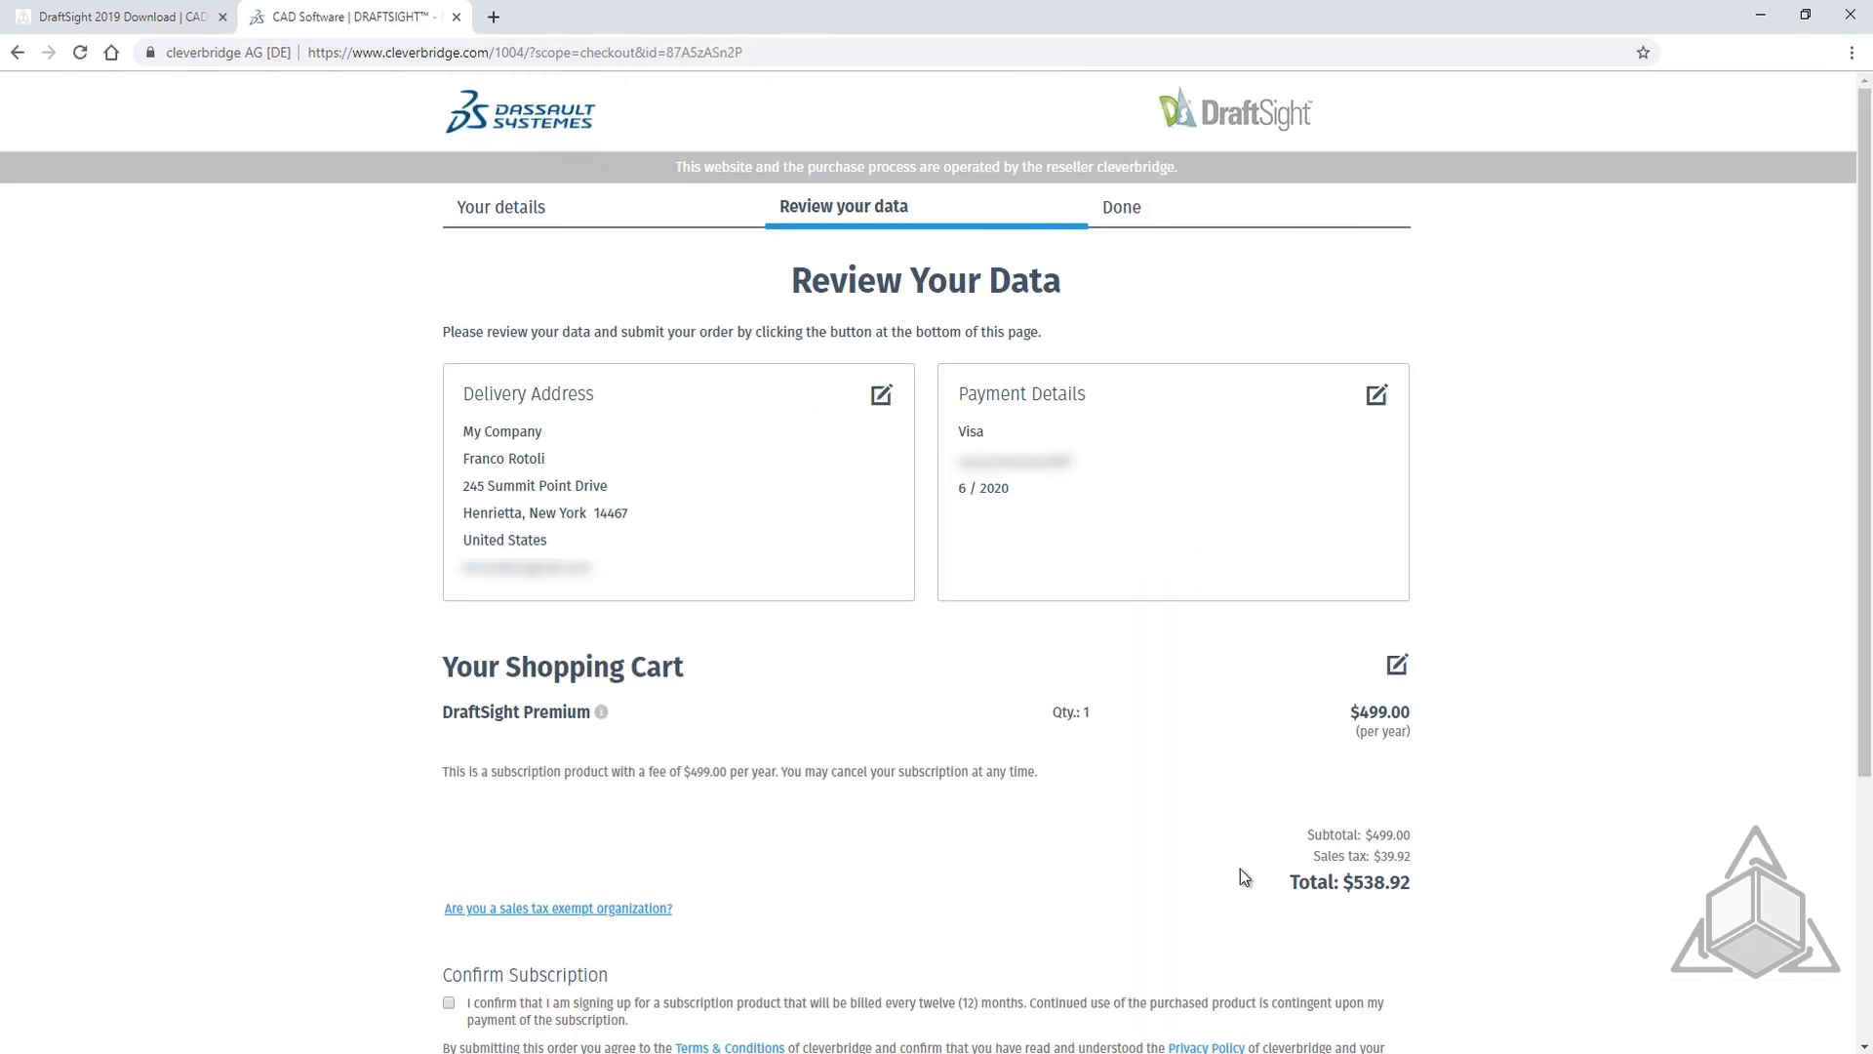
Tick Confirm Subscription and place the $538.92 DraftSight Premium order with BUY NOW
{"action": "scroll", "scroll_direction": "down", "scroll_amount": 3}
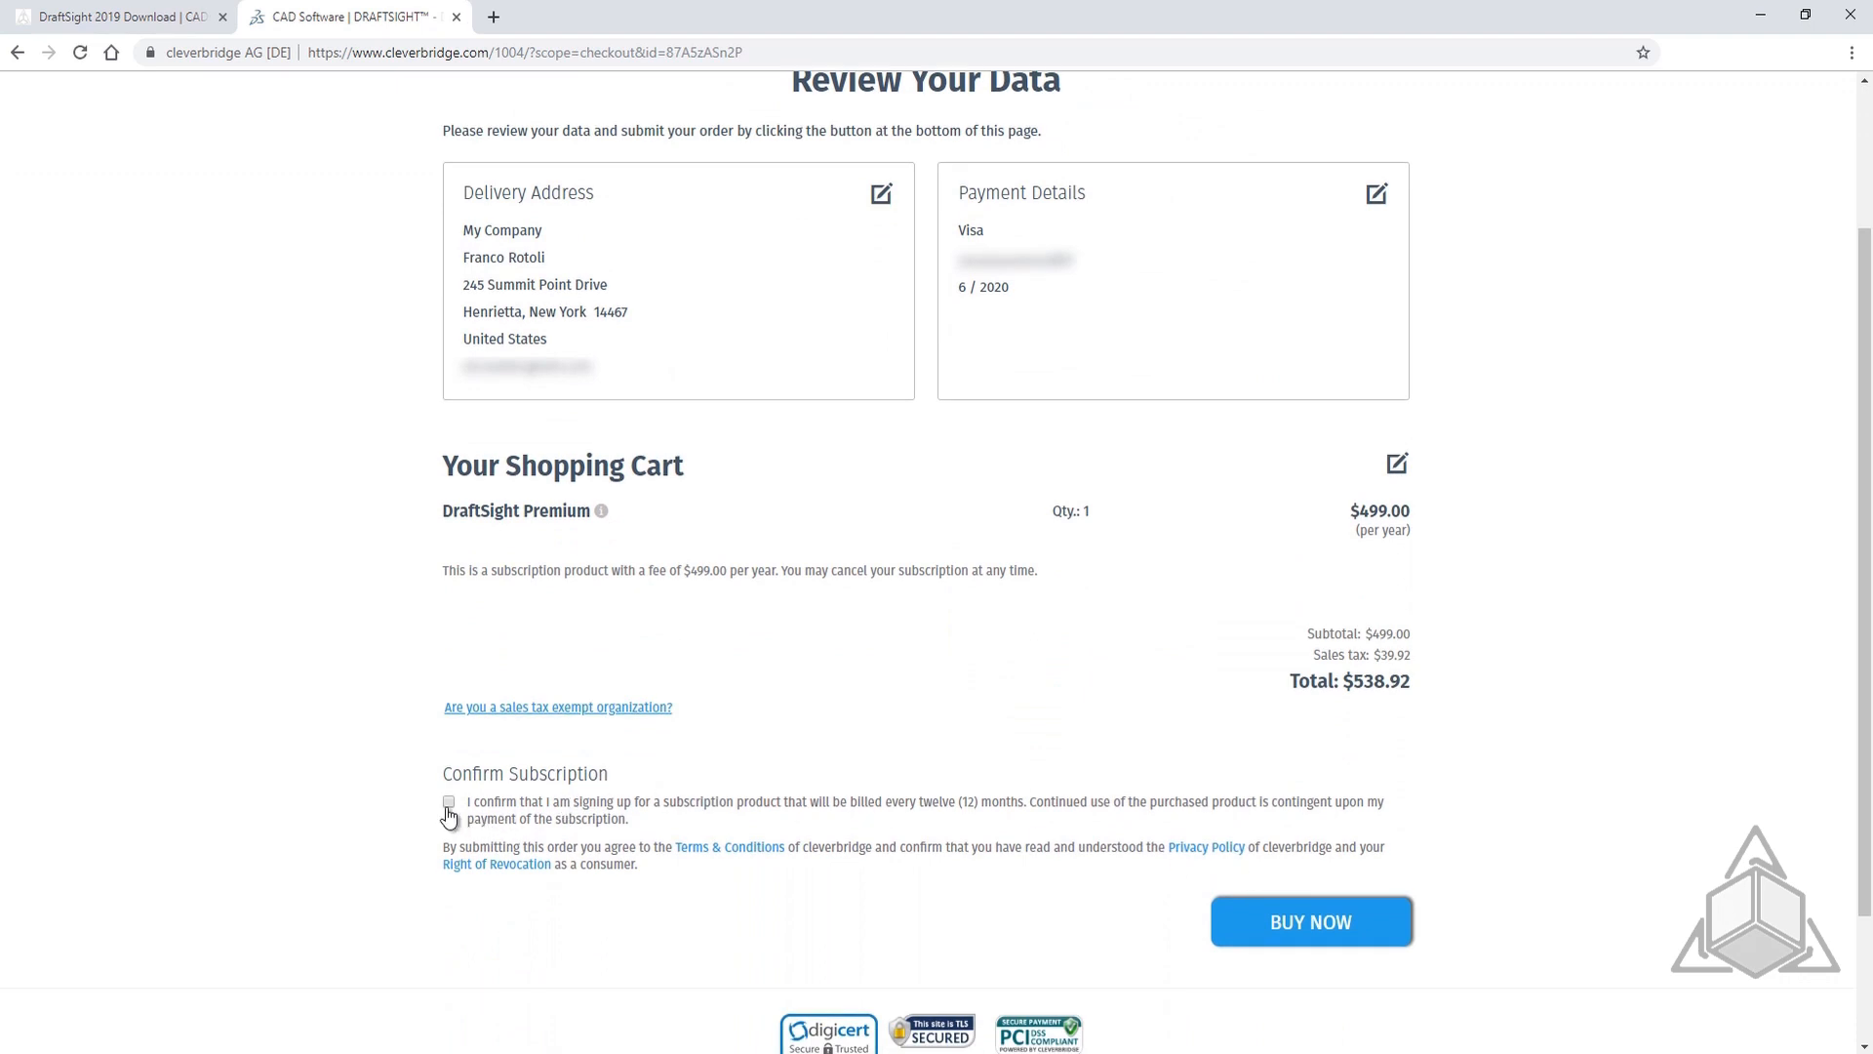
{"action": "left_click", "coordinate": [448, 802]}
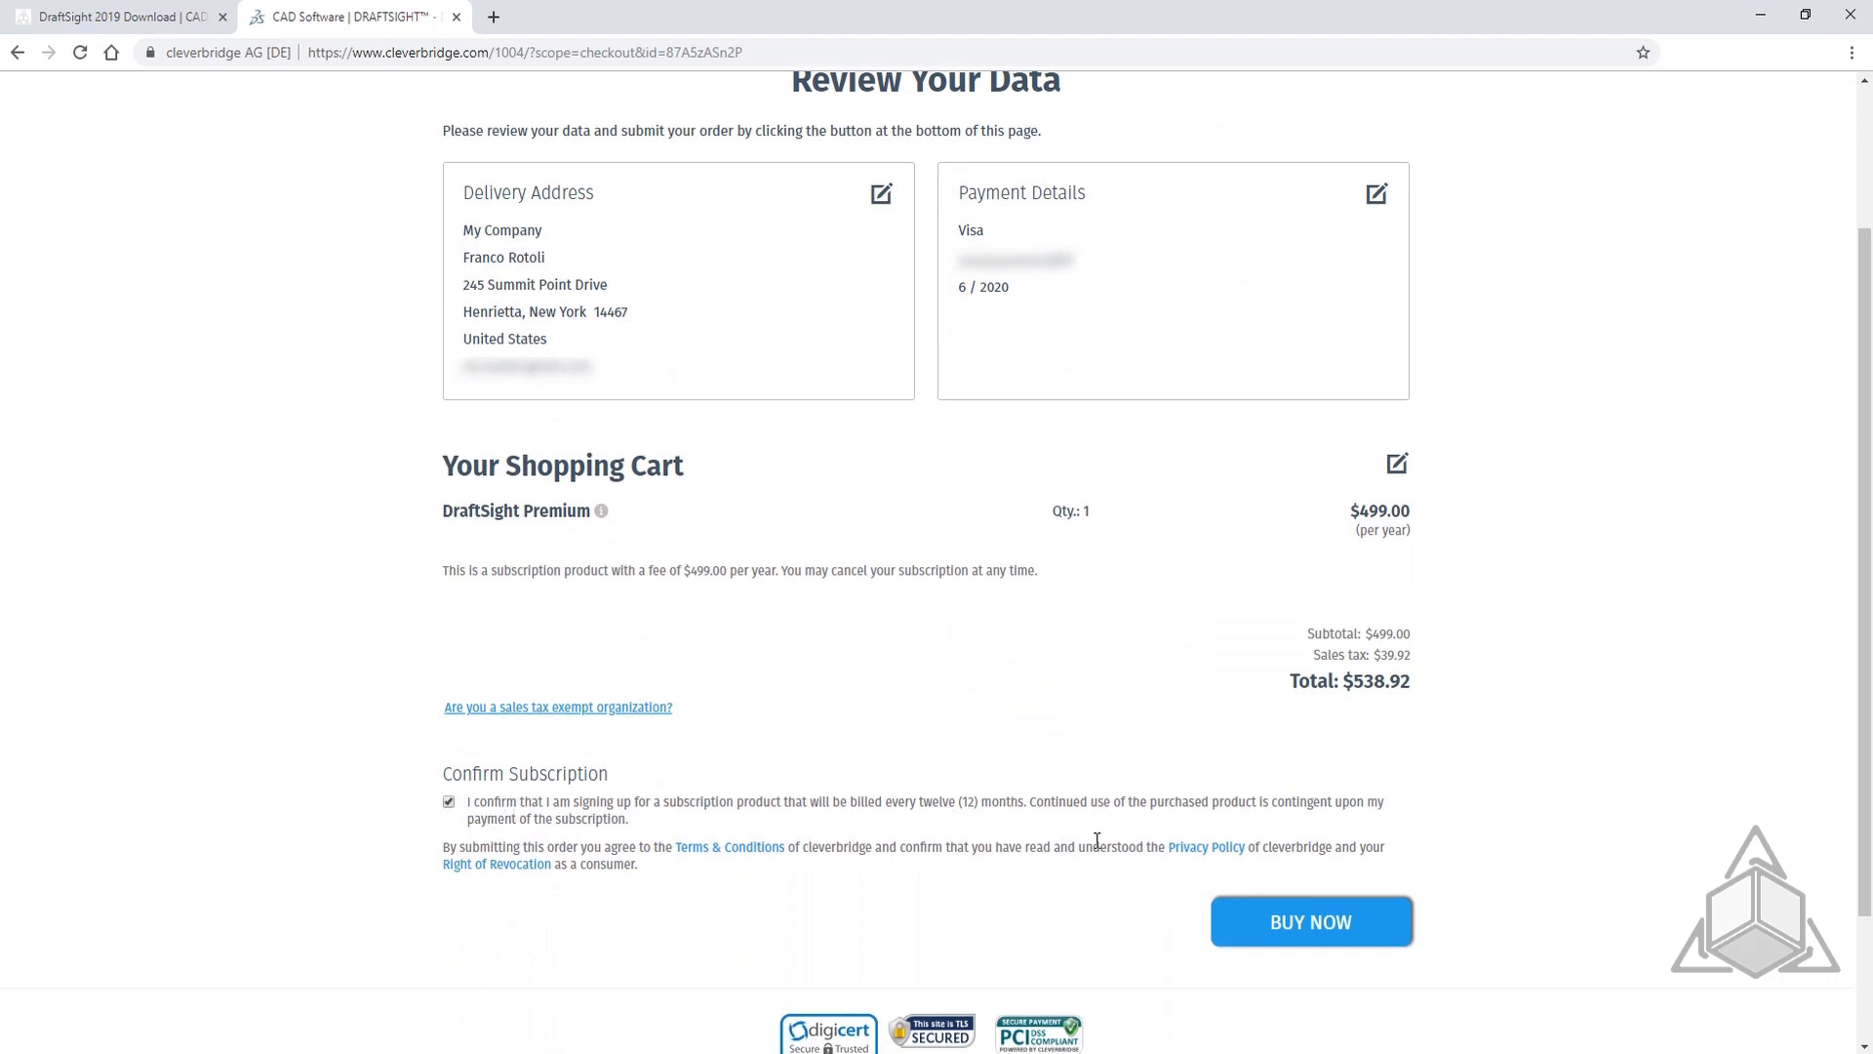
{"action": "mouse_move", "coordinate": [1331, 964]}
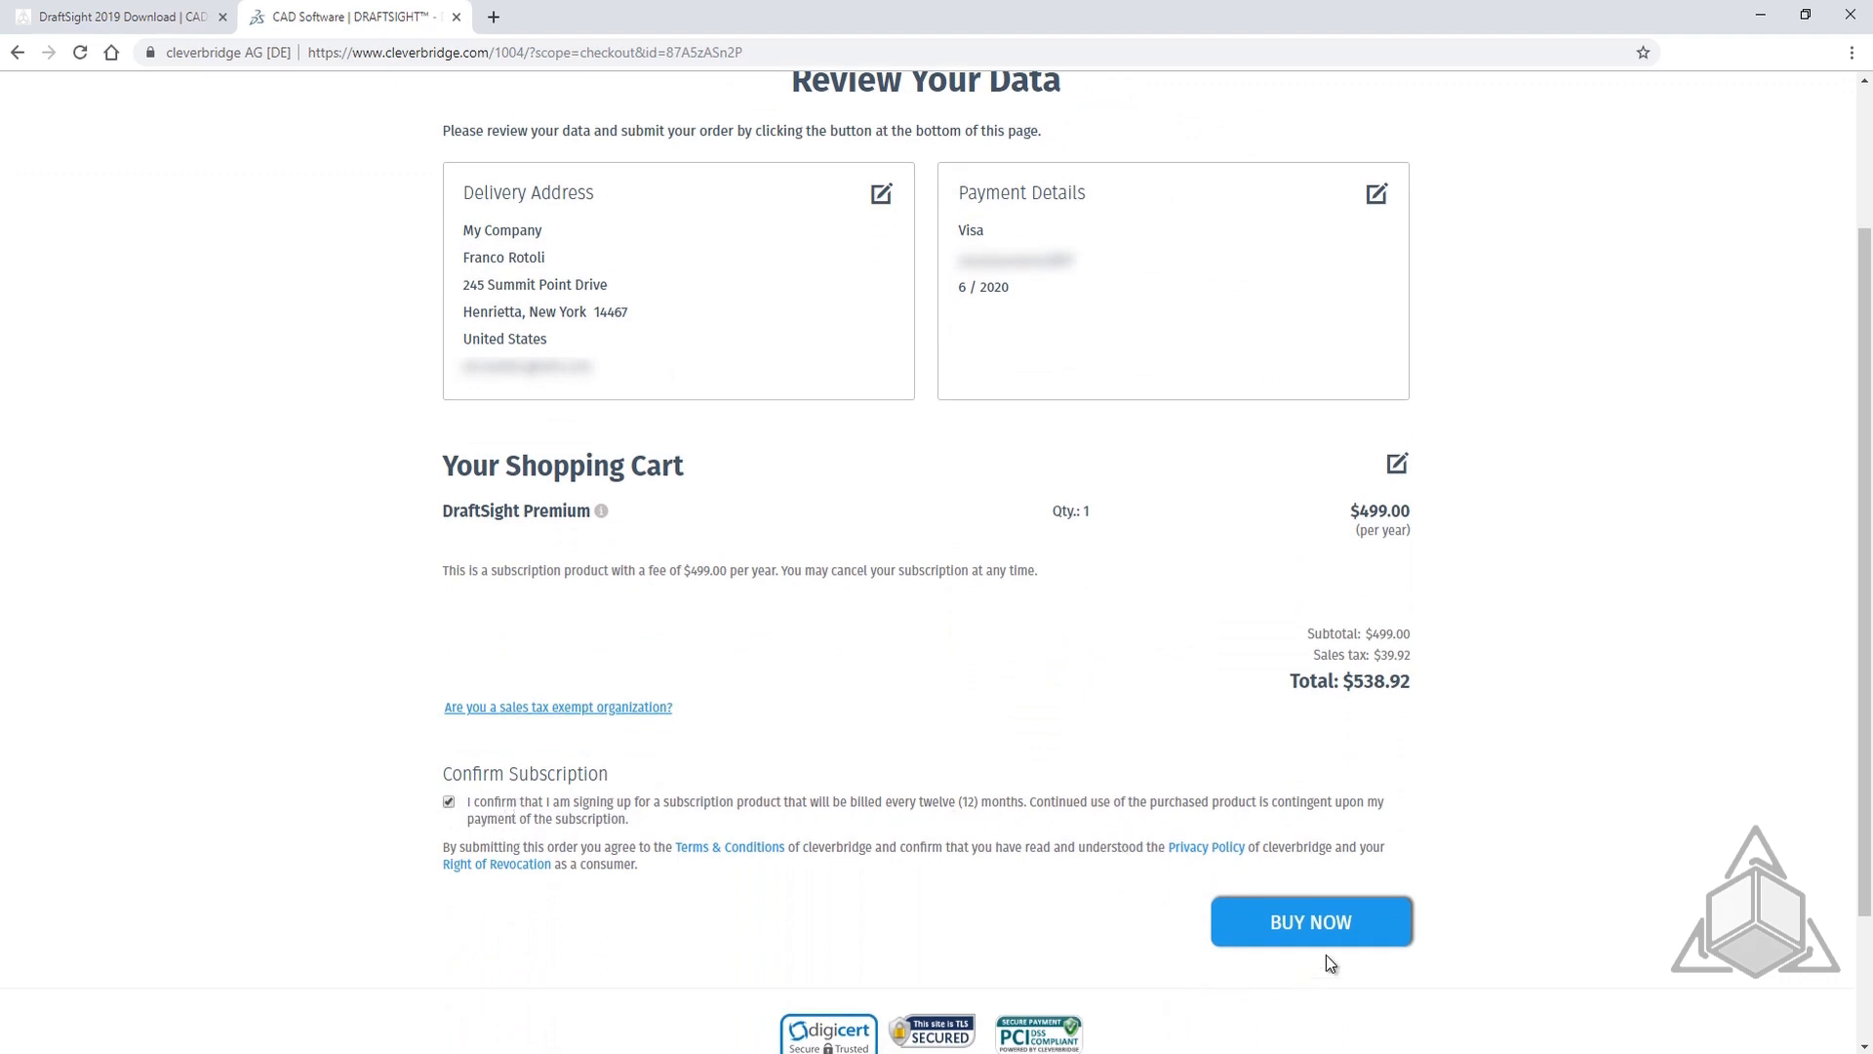
{"action": "left_click", "coordinate": [1311, 921]}
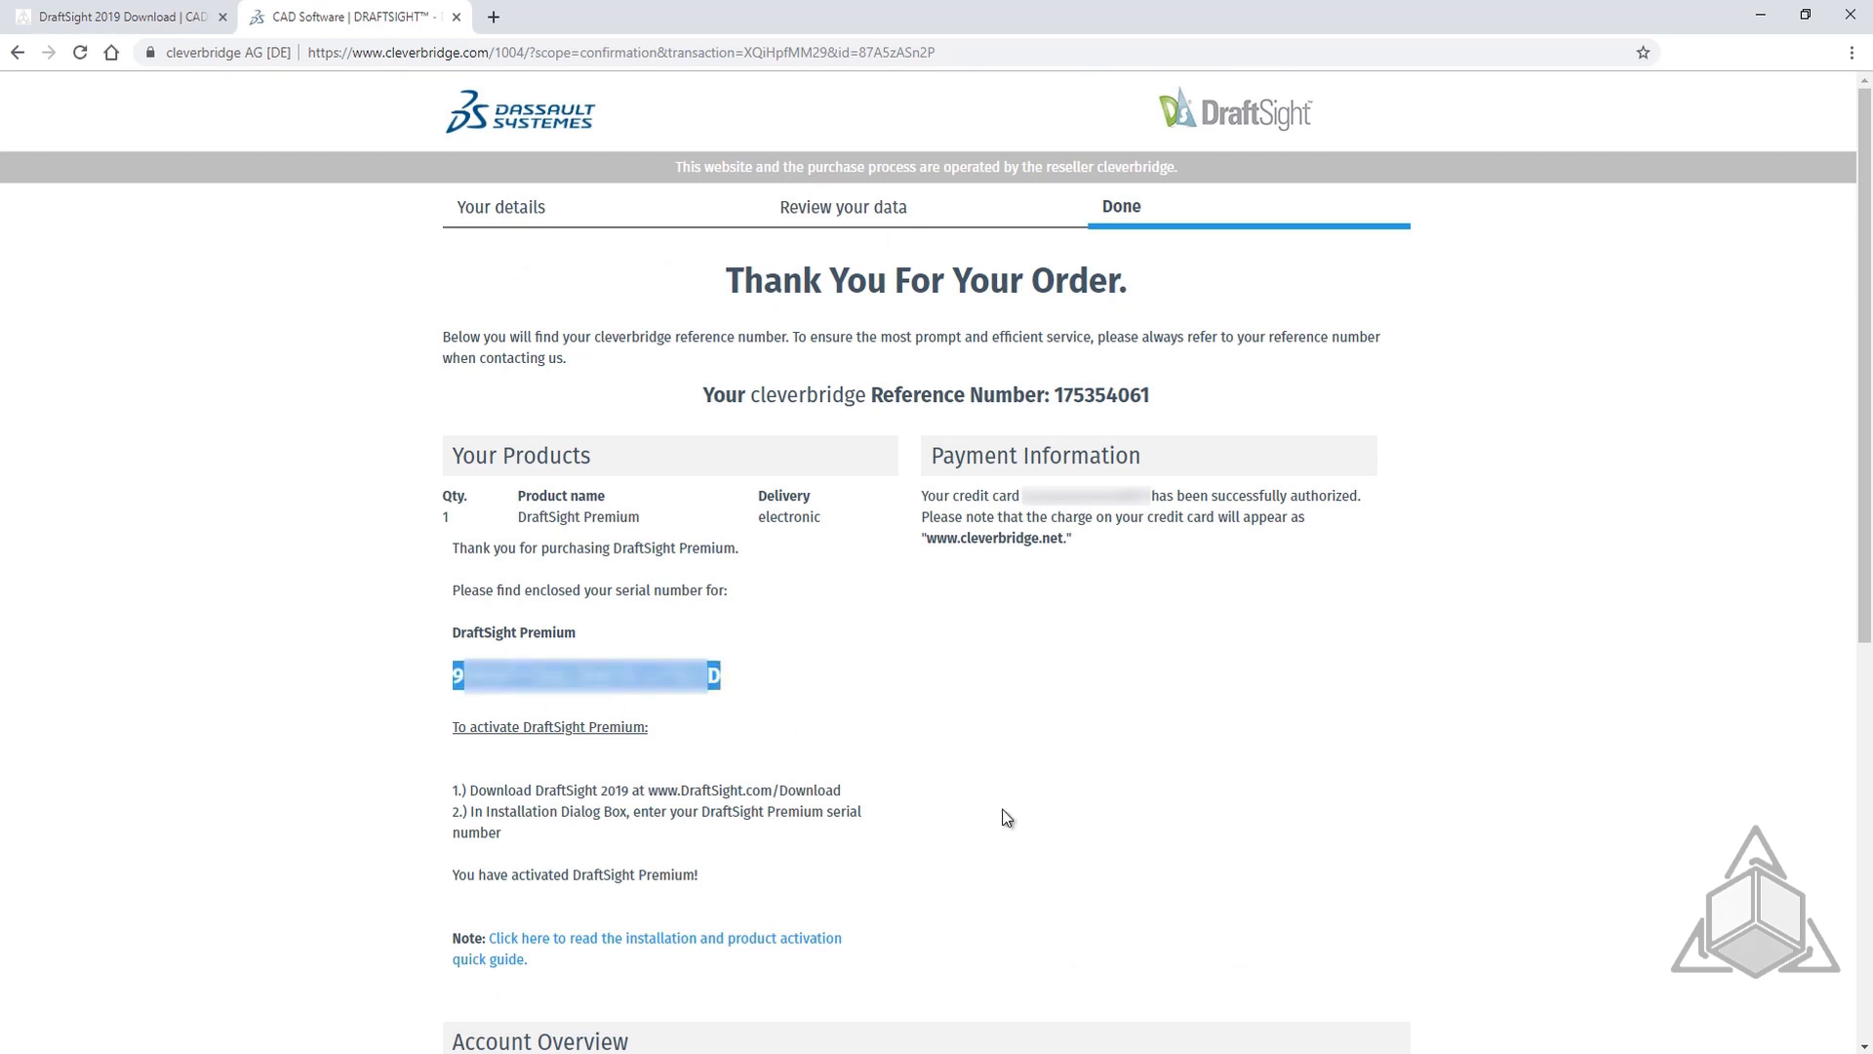
Select and copy the DraftSight Premium serial number from the order confirmation
{"action": "scroll", "scroll_direction": "down", "scroll_amount": 3}
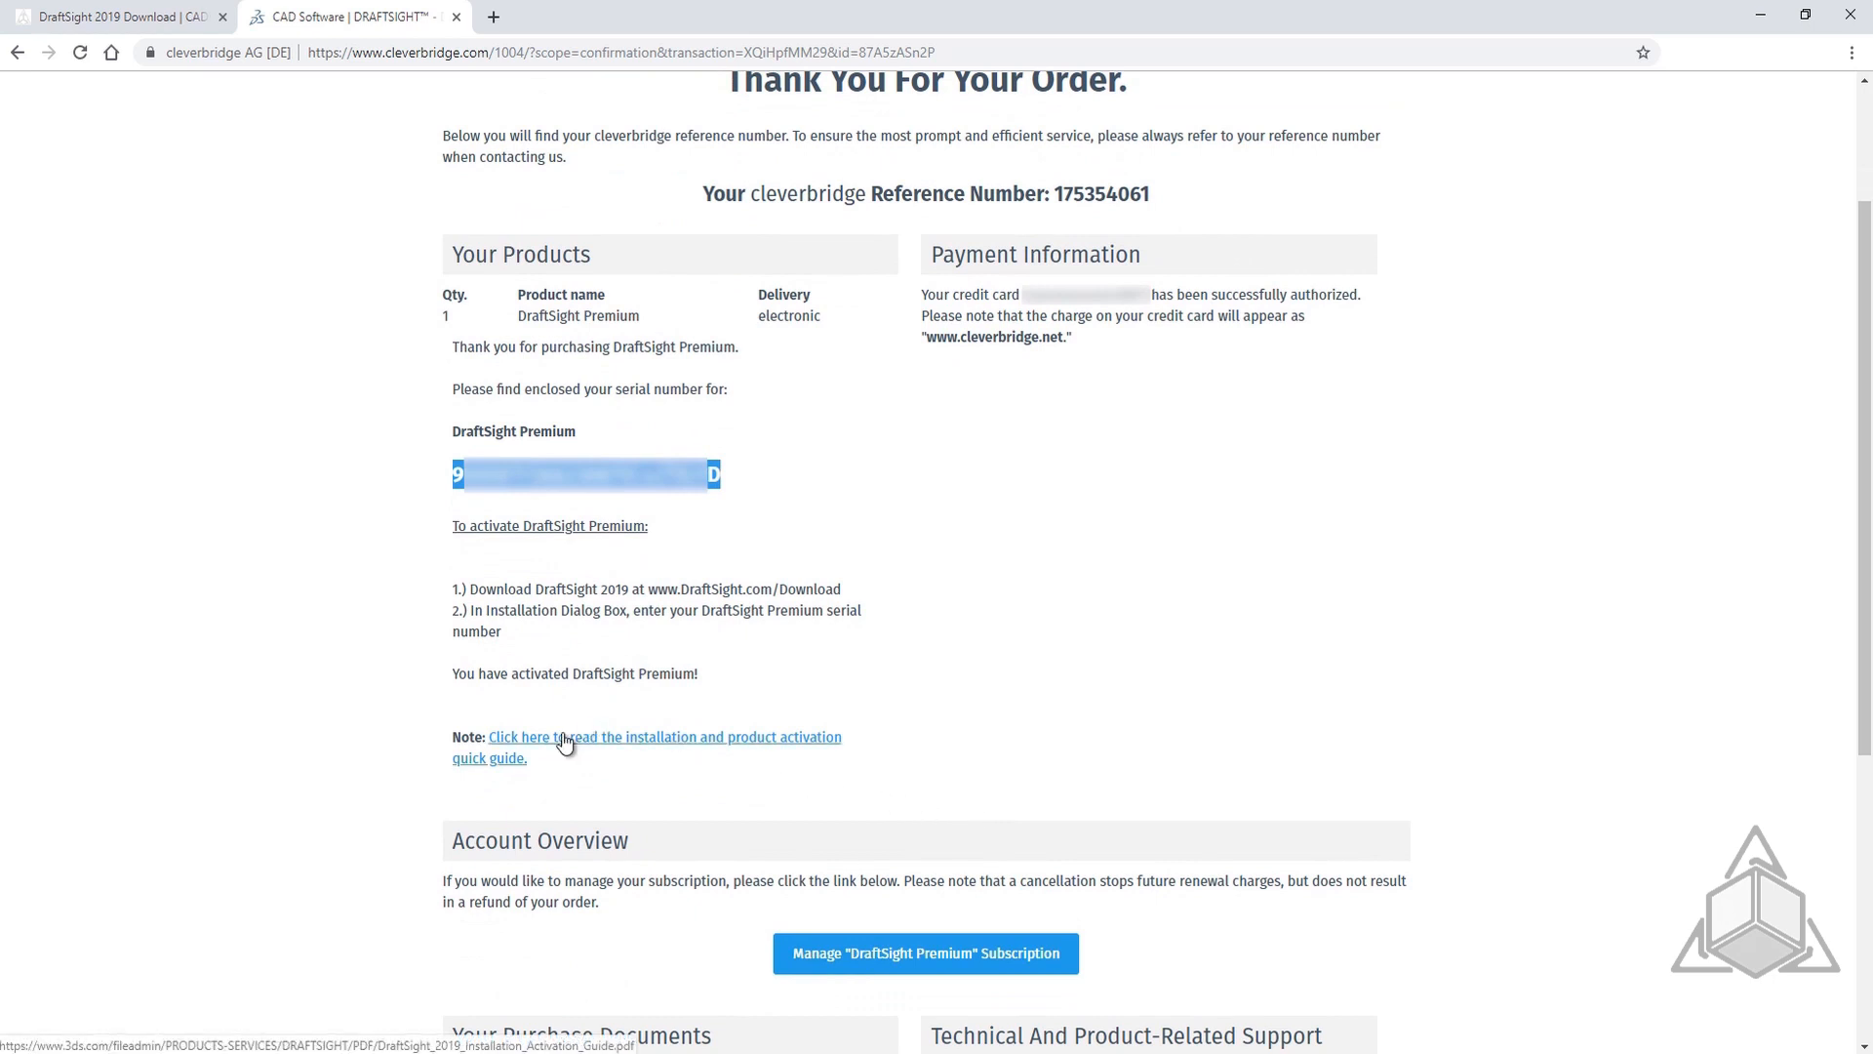
{"action": "scroll", "scroll_direction": "down", "scroll_amount": 3}
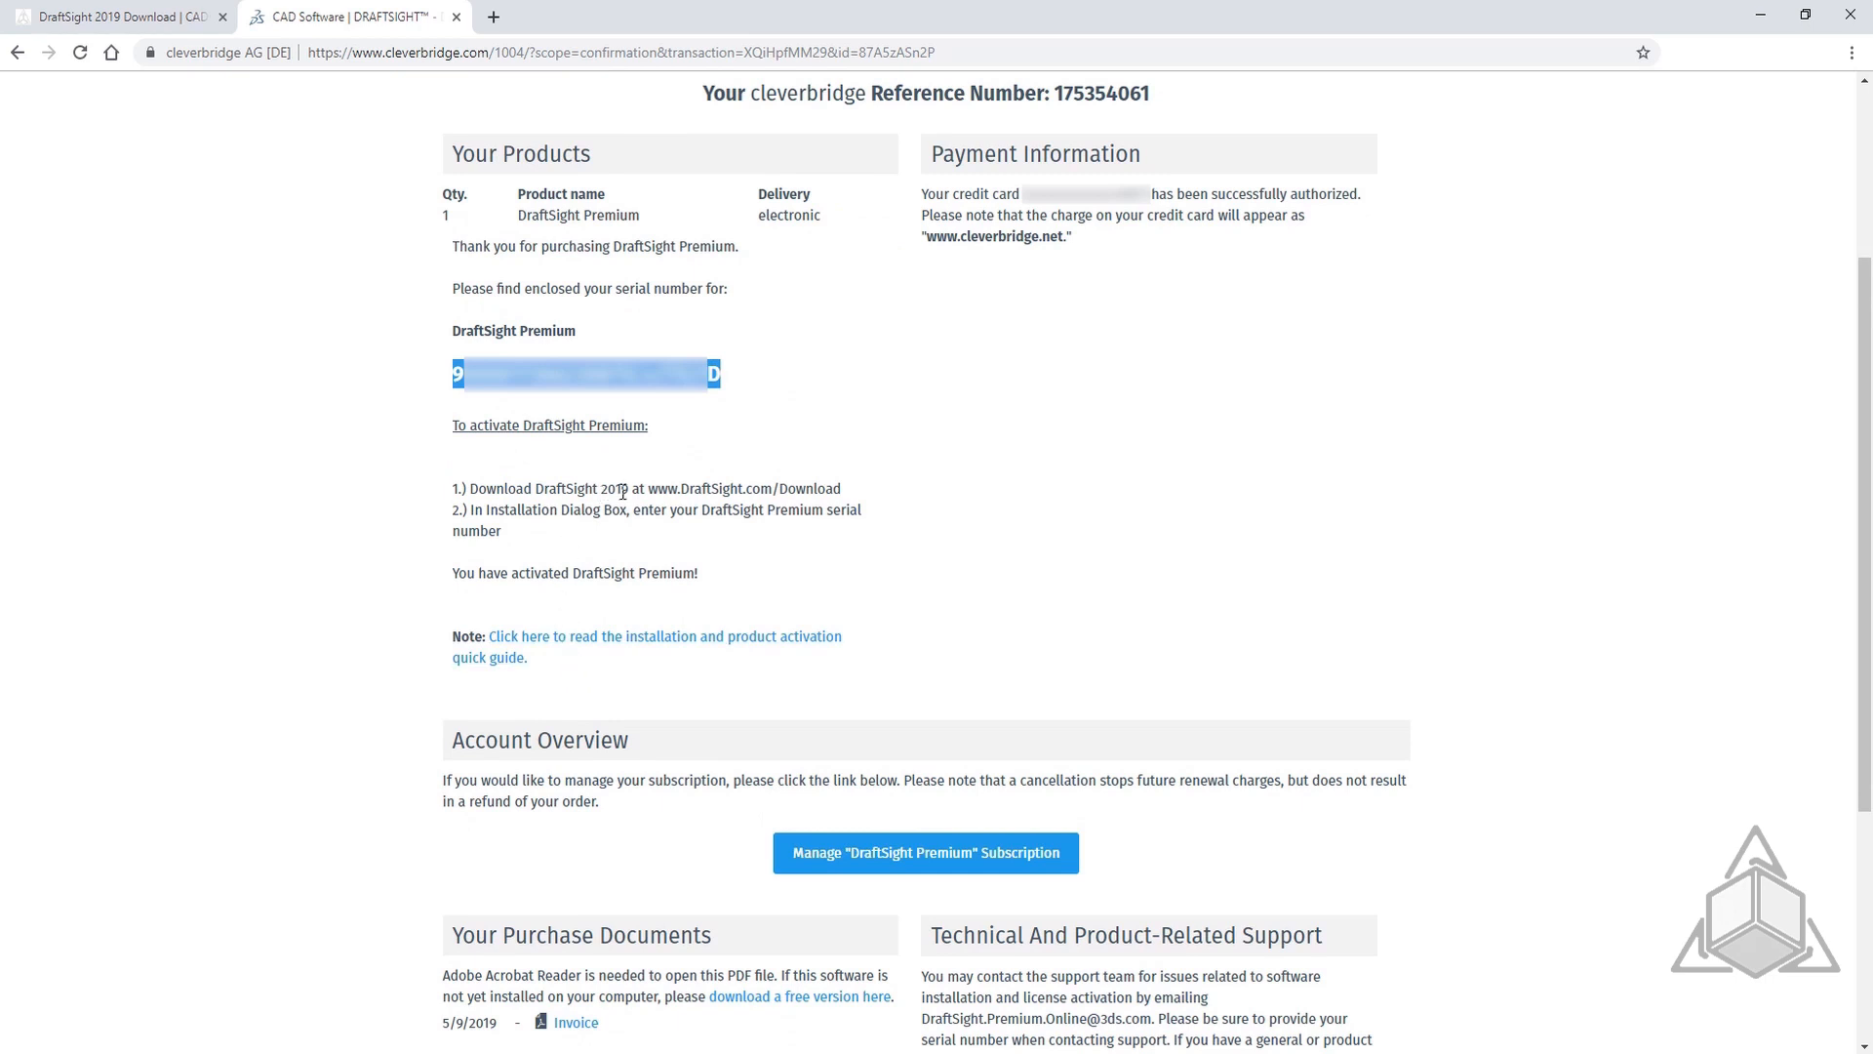
{"action": "double_click", "coordinate": [744, 488]}
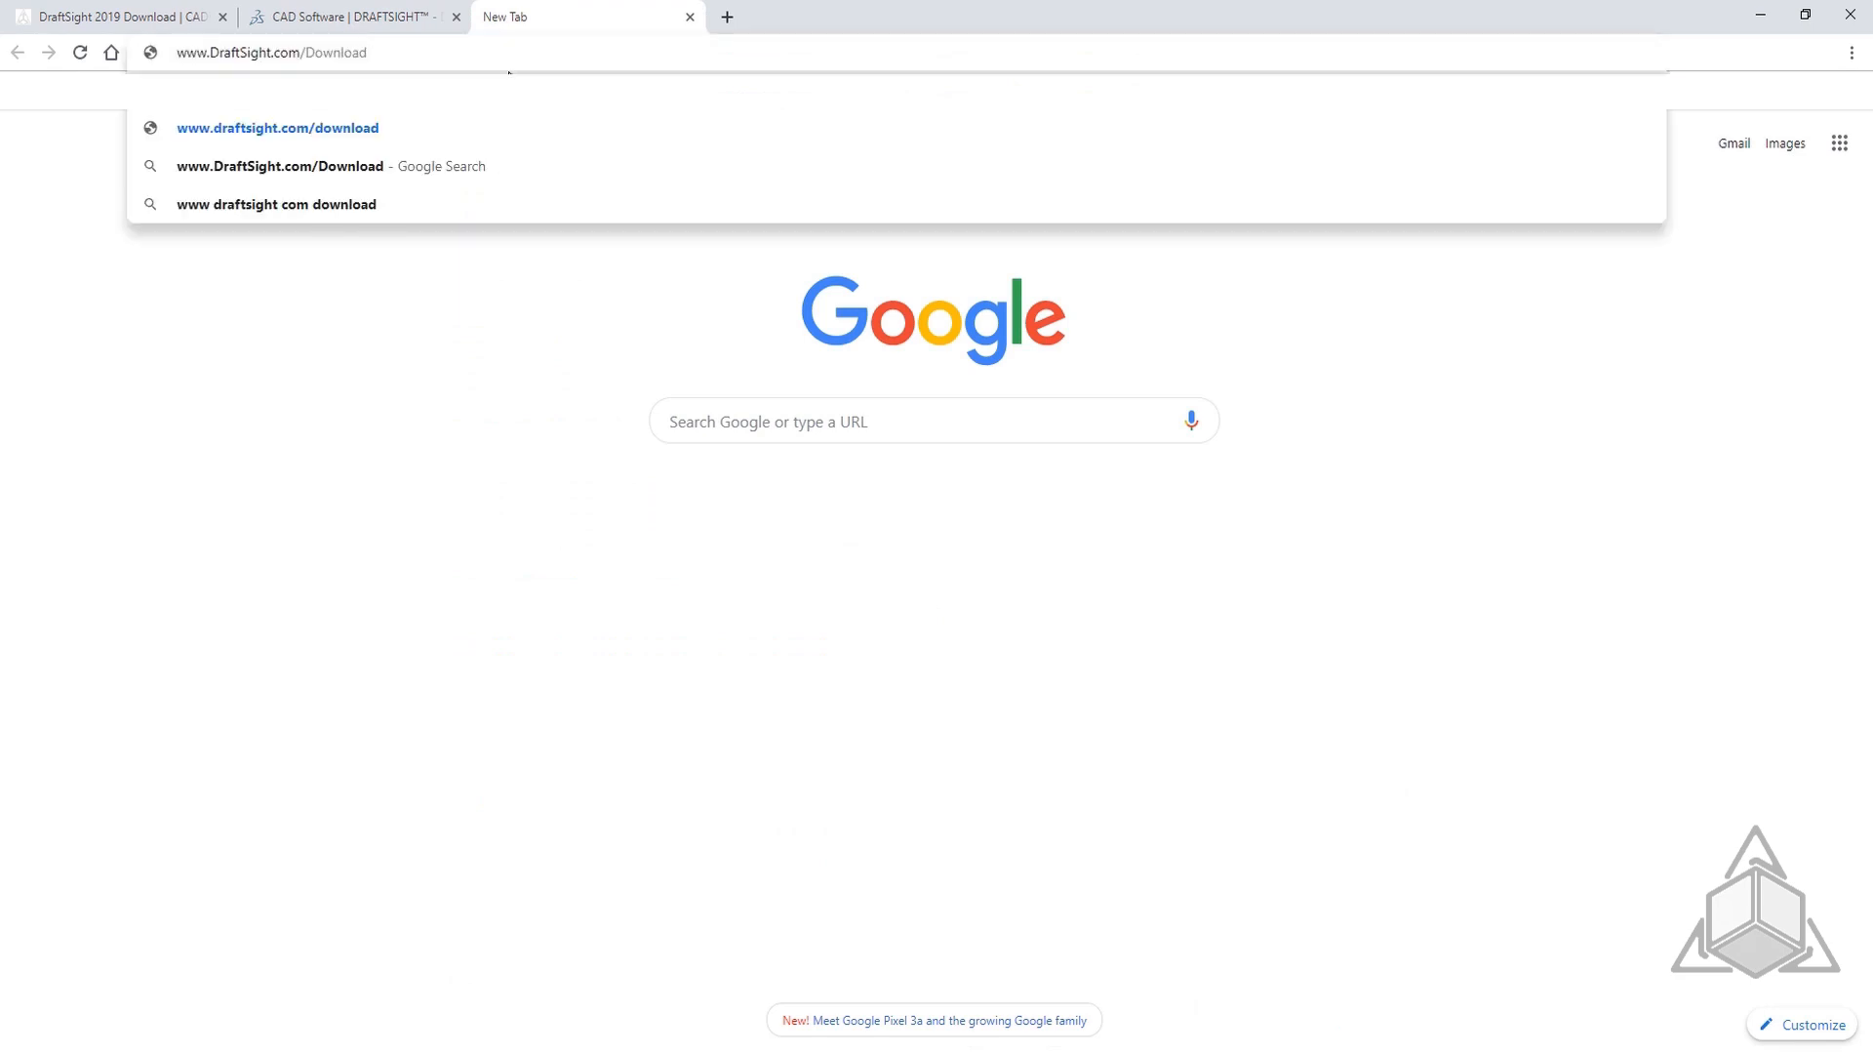
{"action": "left_click", "coordinate": [279, 129]}
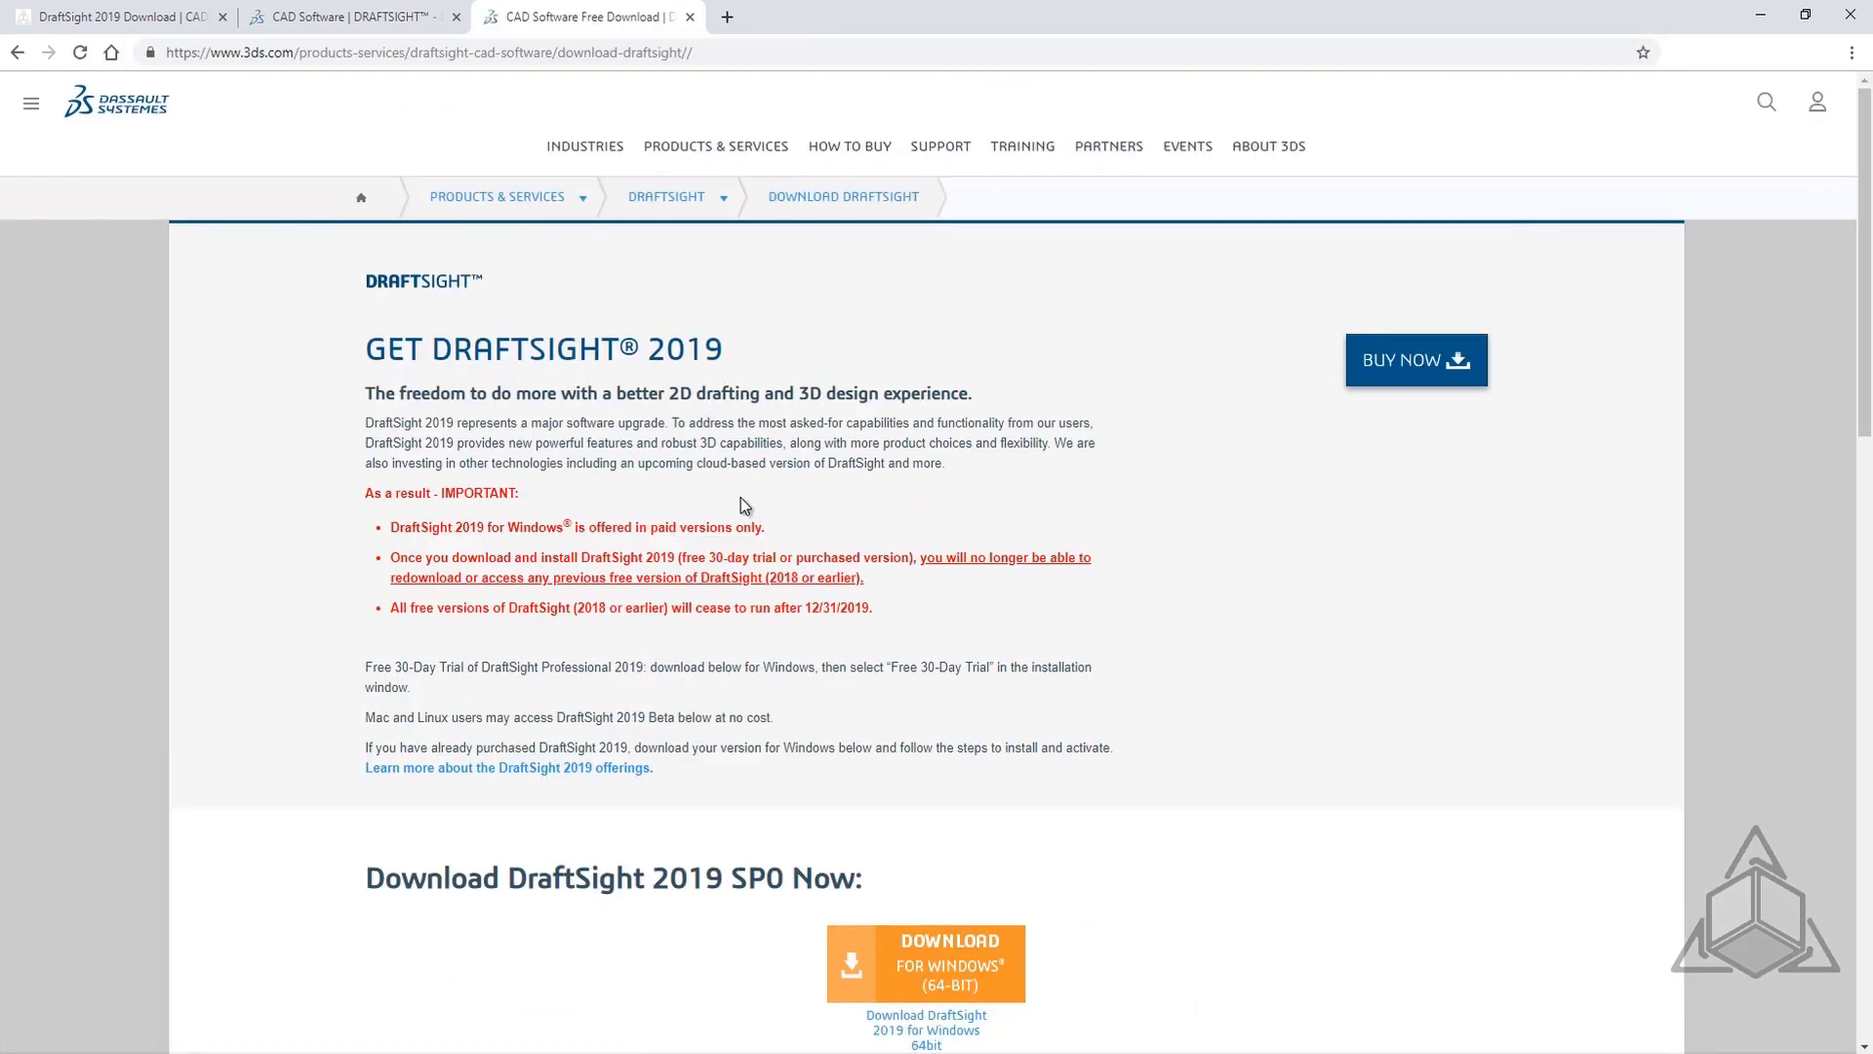
{"action": "scroll", "scroll_direction": "down", "scroll_amount": 3}
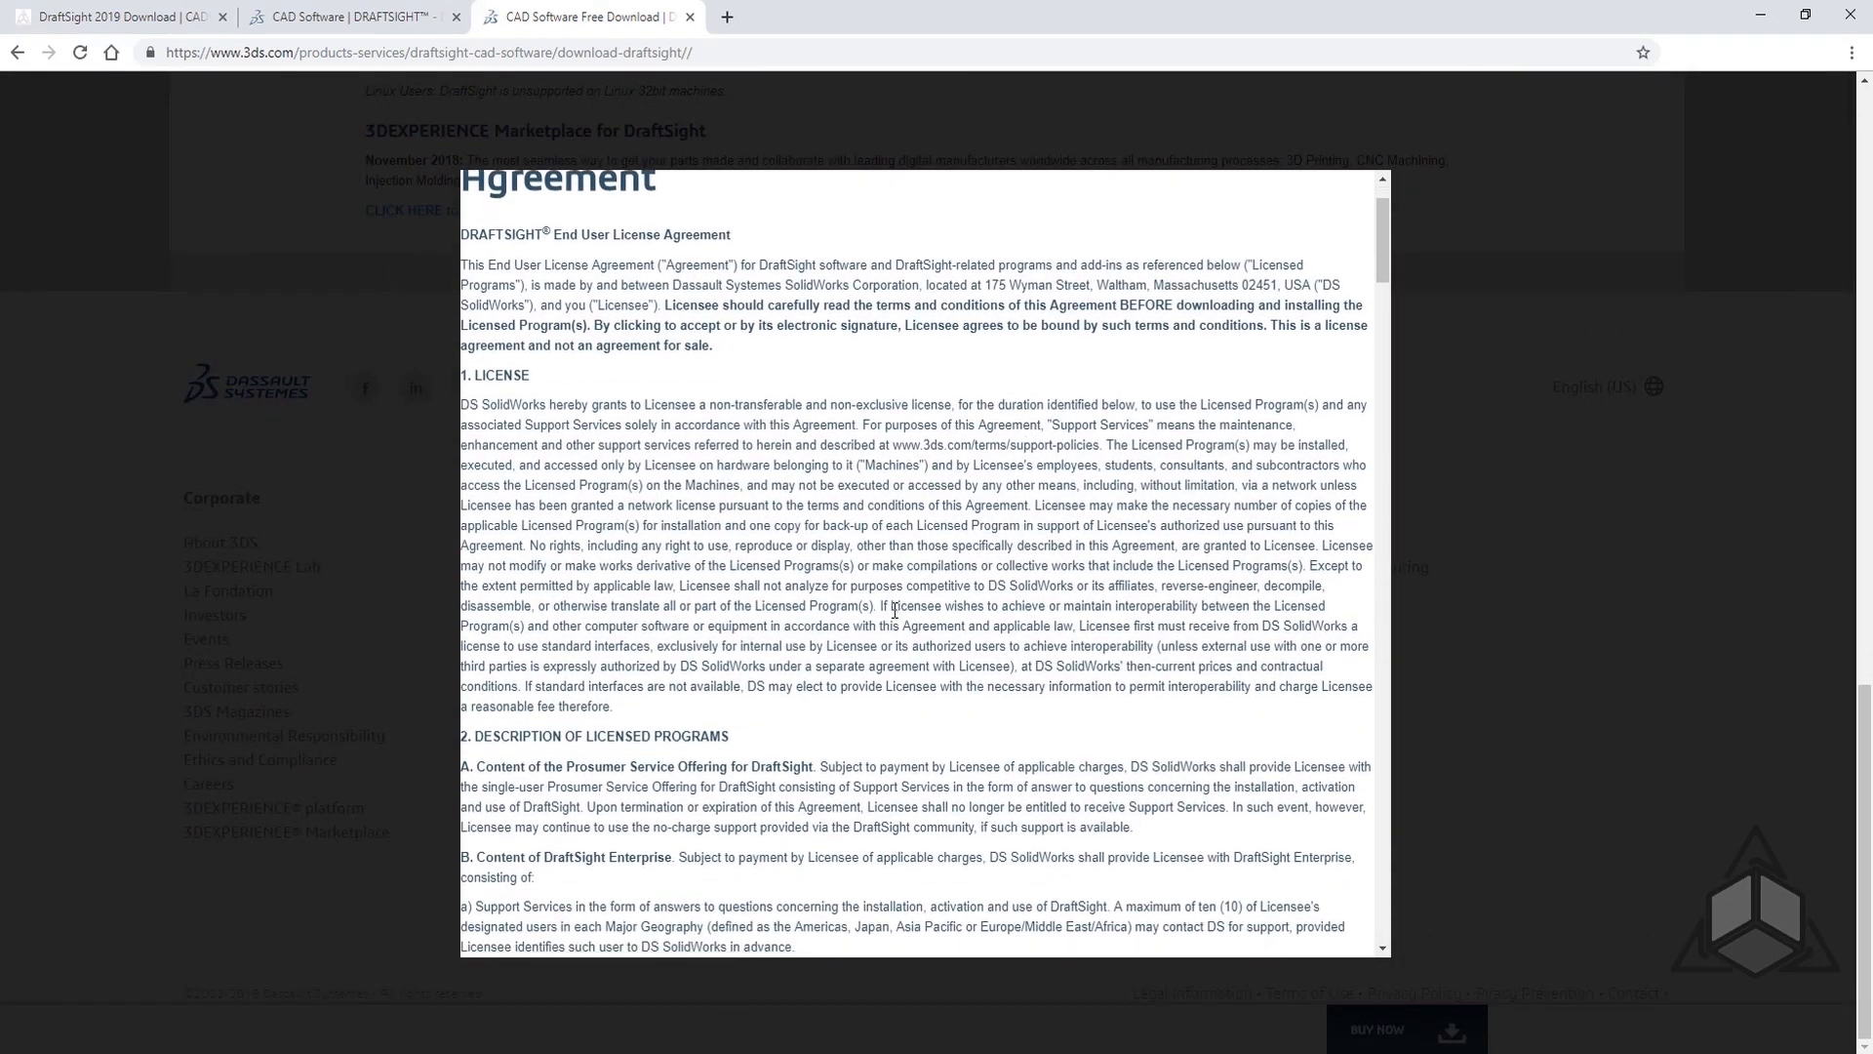
{"action": "scroll", "scroll_direction": "down", "scroll_amount": 3}
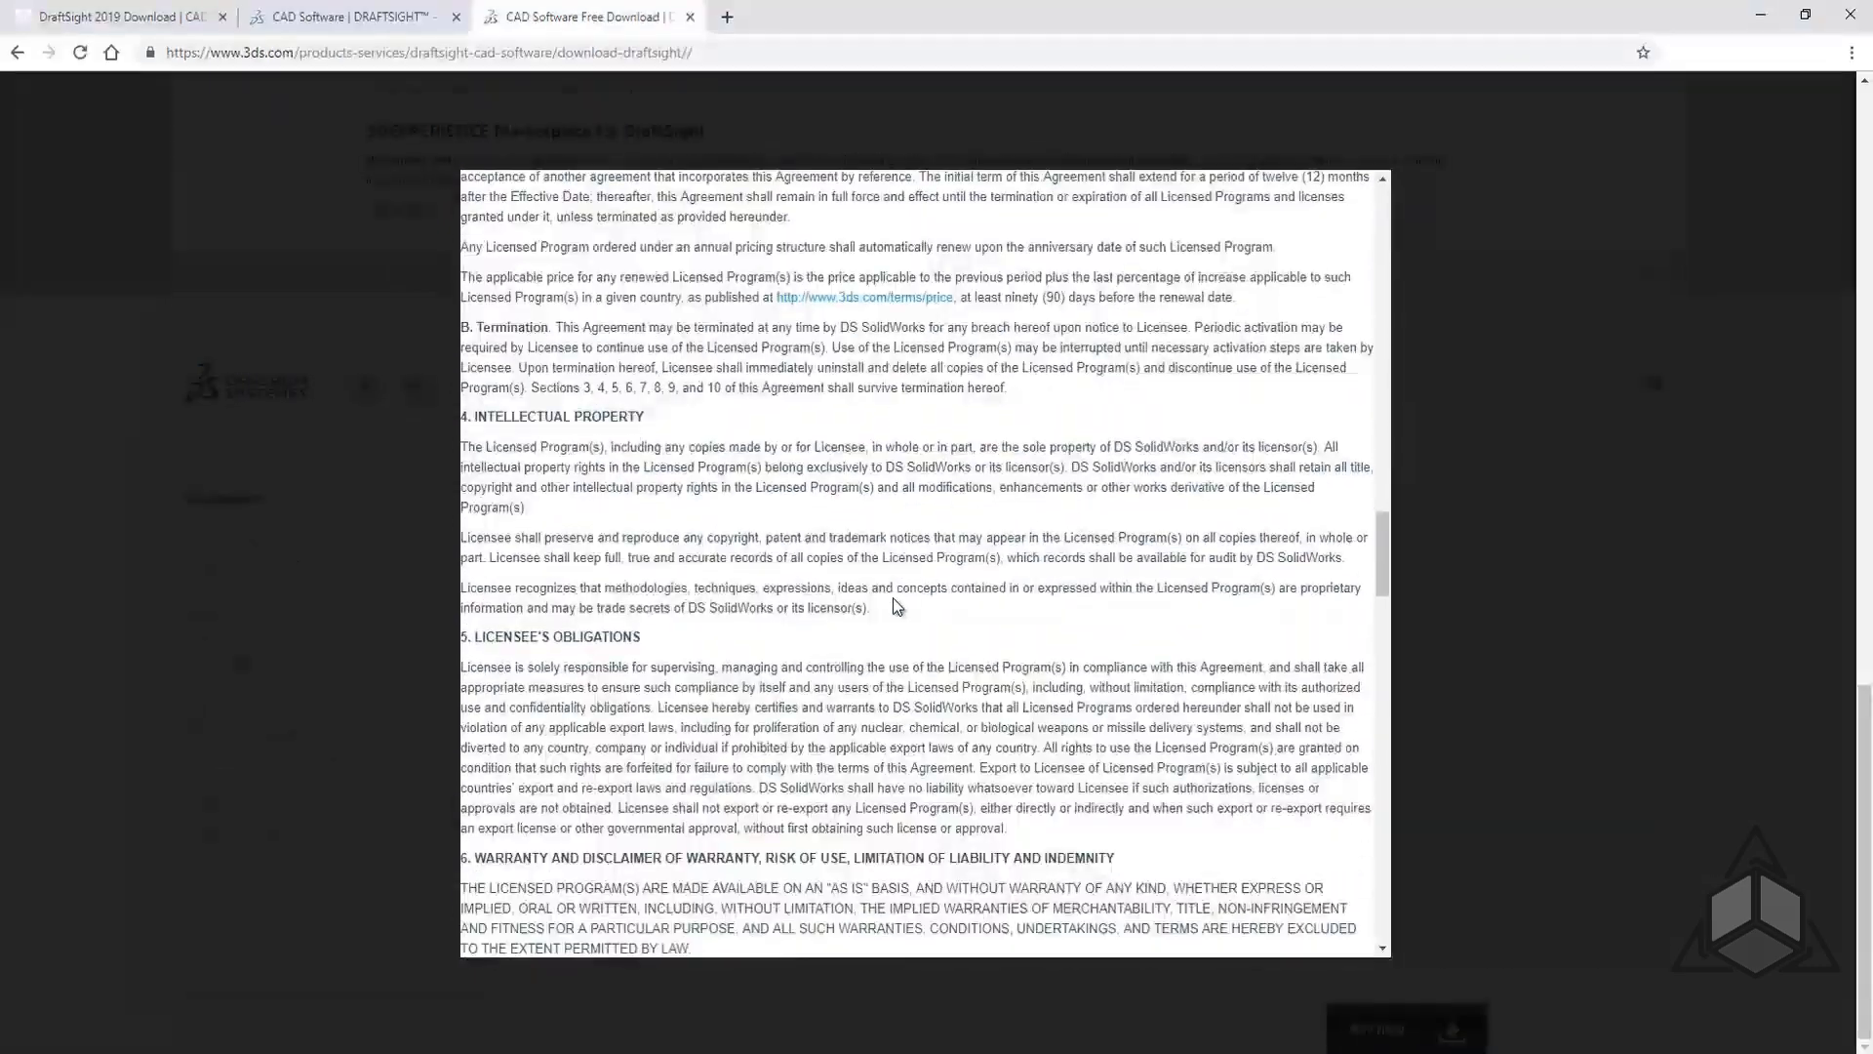
{"action": "scroll", "scroll_direction": "down", "scroll_amount": 3}
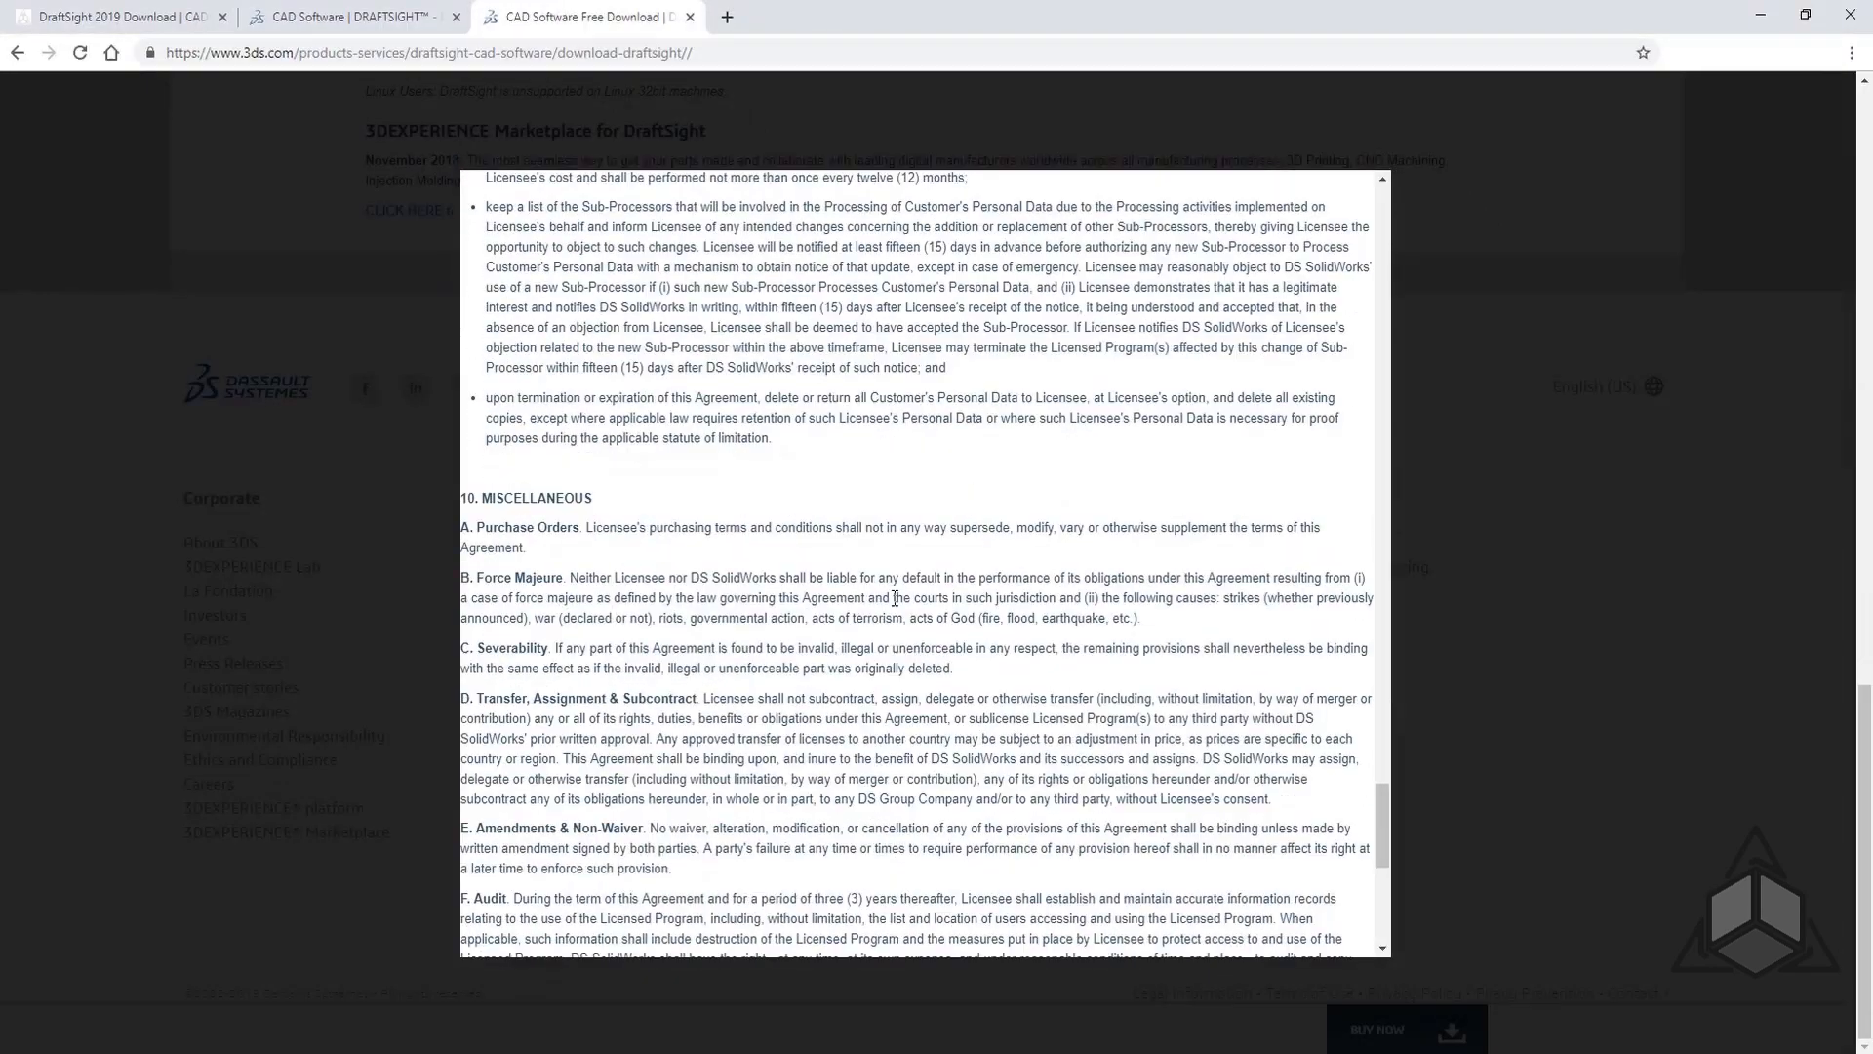
{"action": "scroll", "scroll_direction": "down", "scroll_amount": 3}
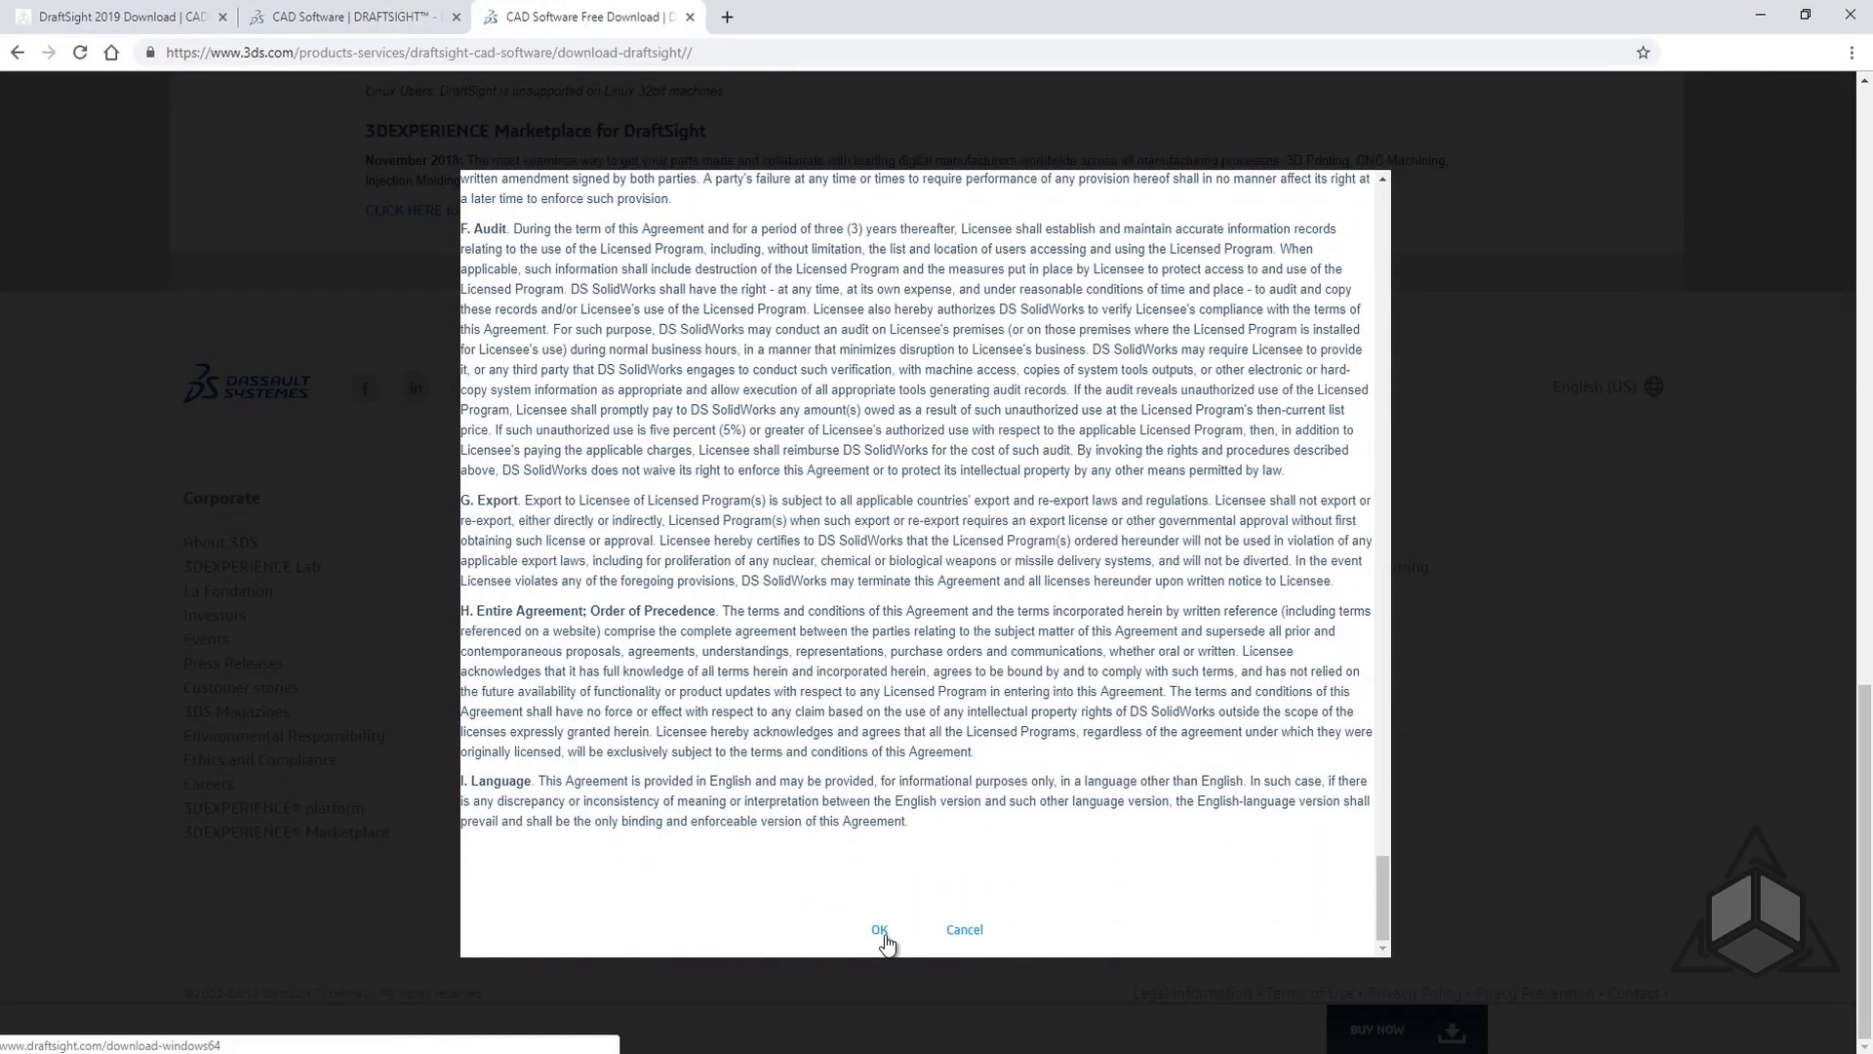
{"action": "left_click", "coordinate": [880, 928]}
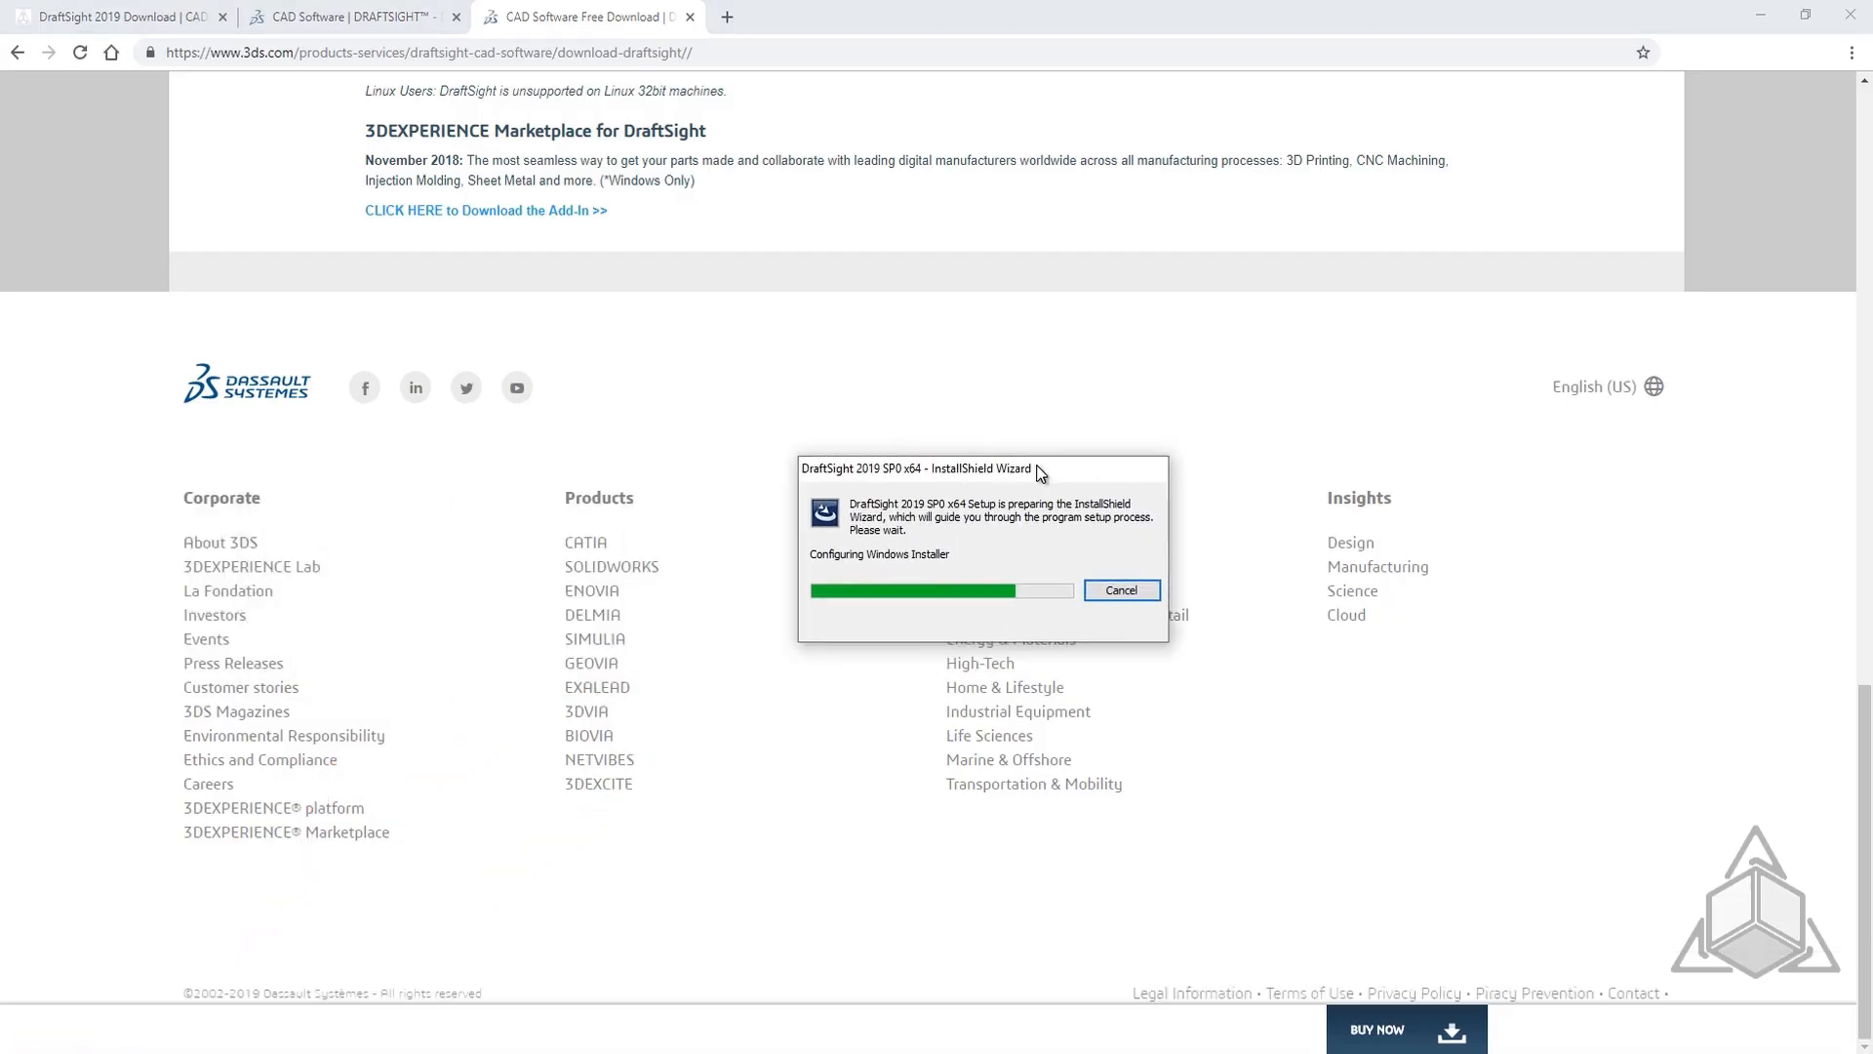
{"action": "mouse_move", "coordinate": [960, 806]}
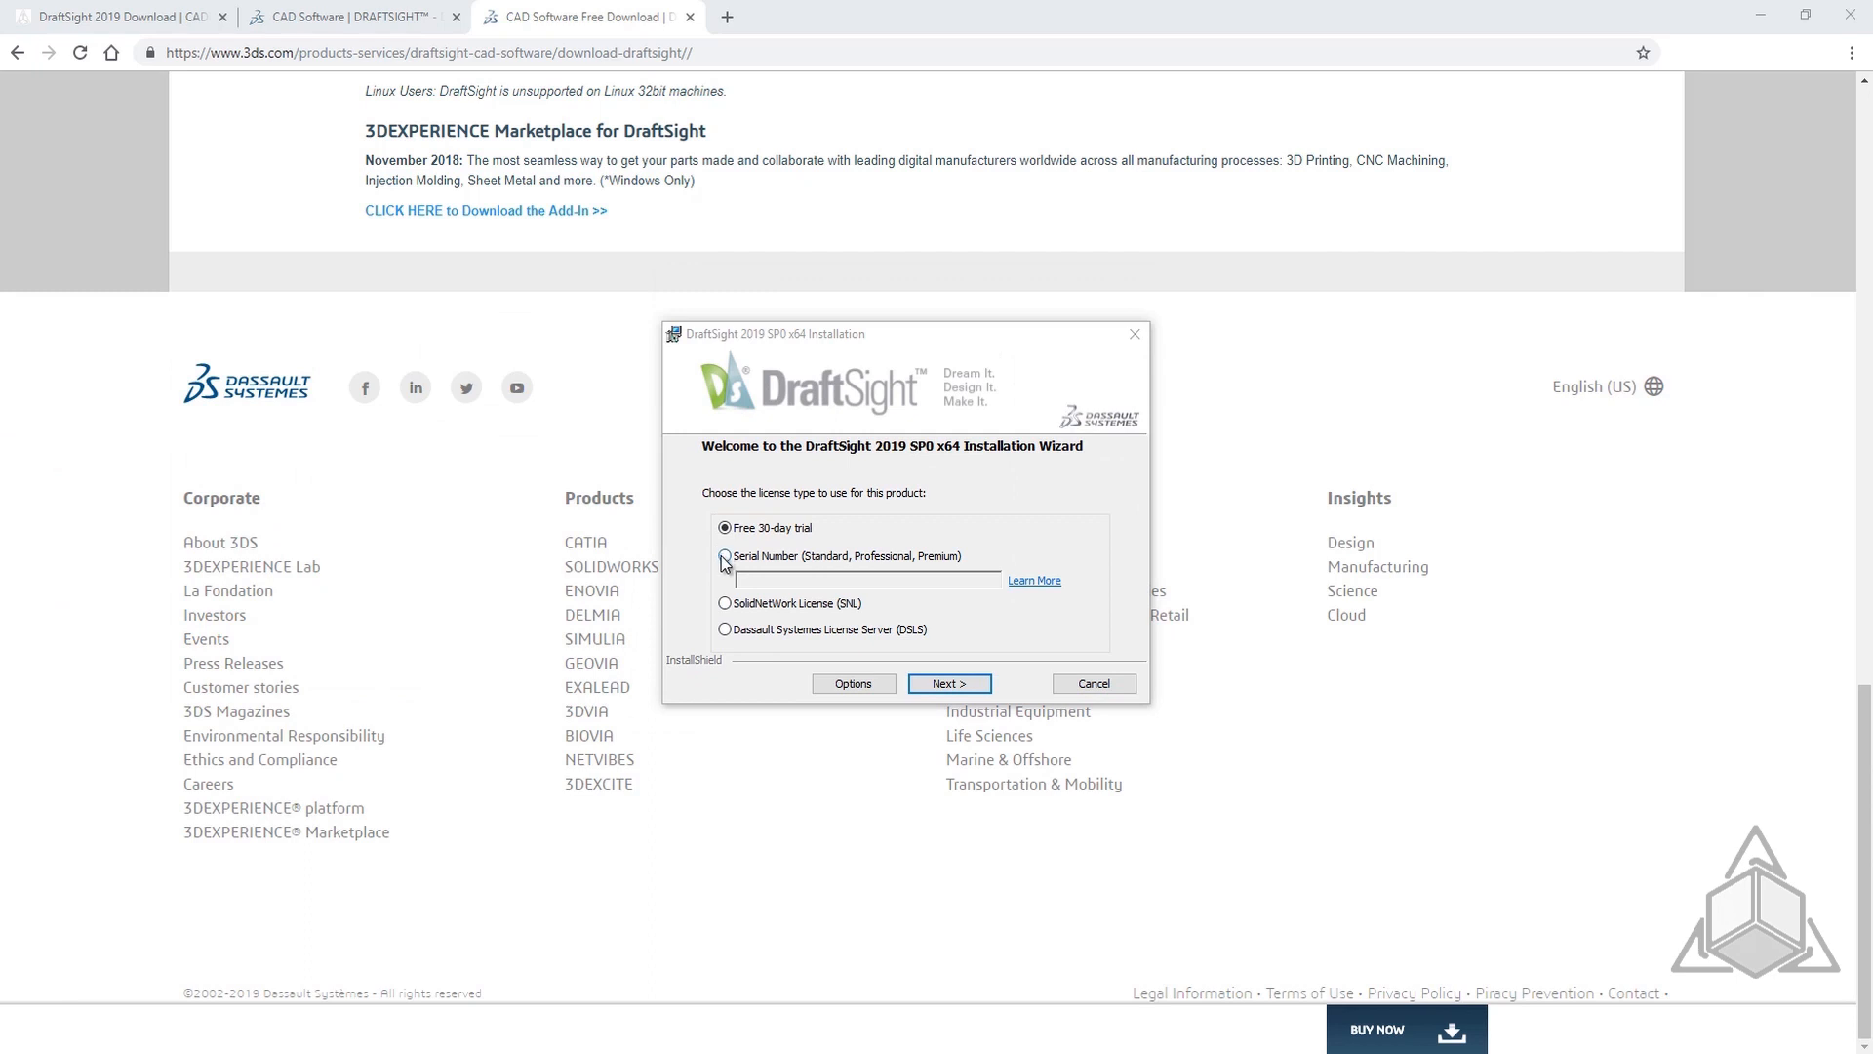
Install DraftSight 2019 SP0 x64 licensed with the pasted Premium serial number, accepting the agreement
{"action": "left_click", "coordinate": [723, 556]}
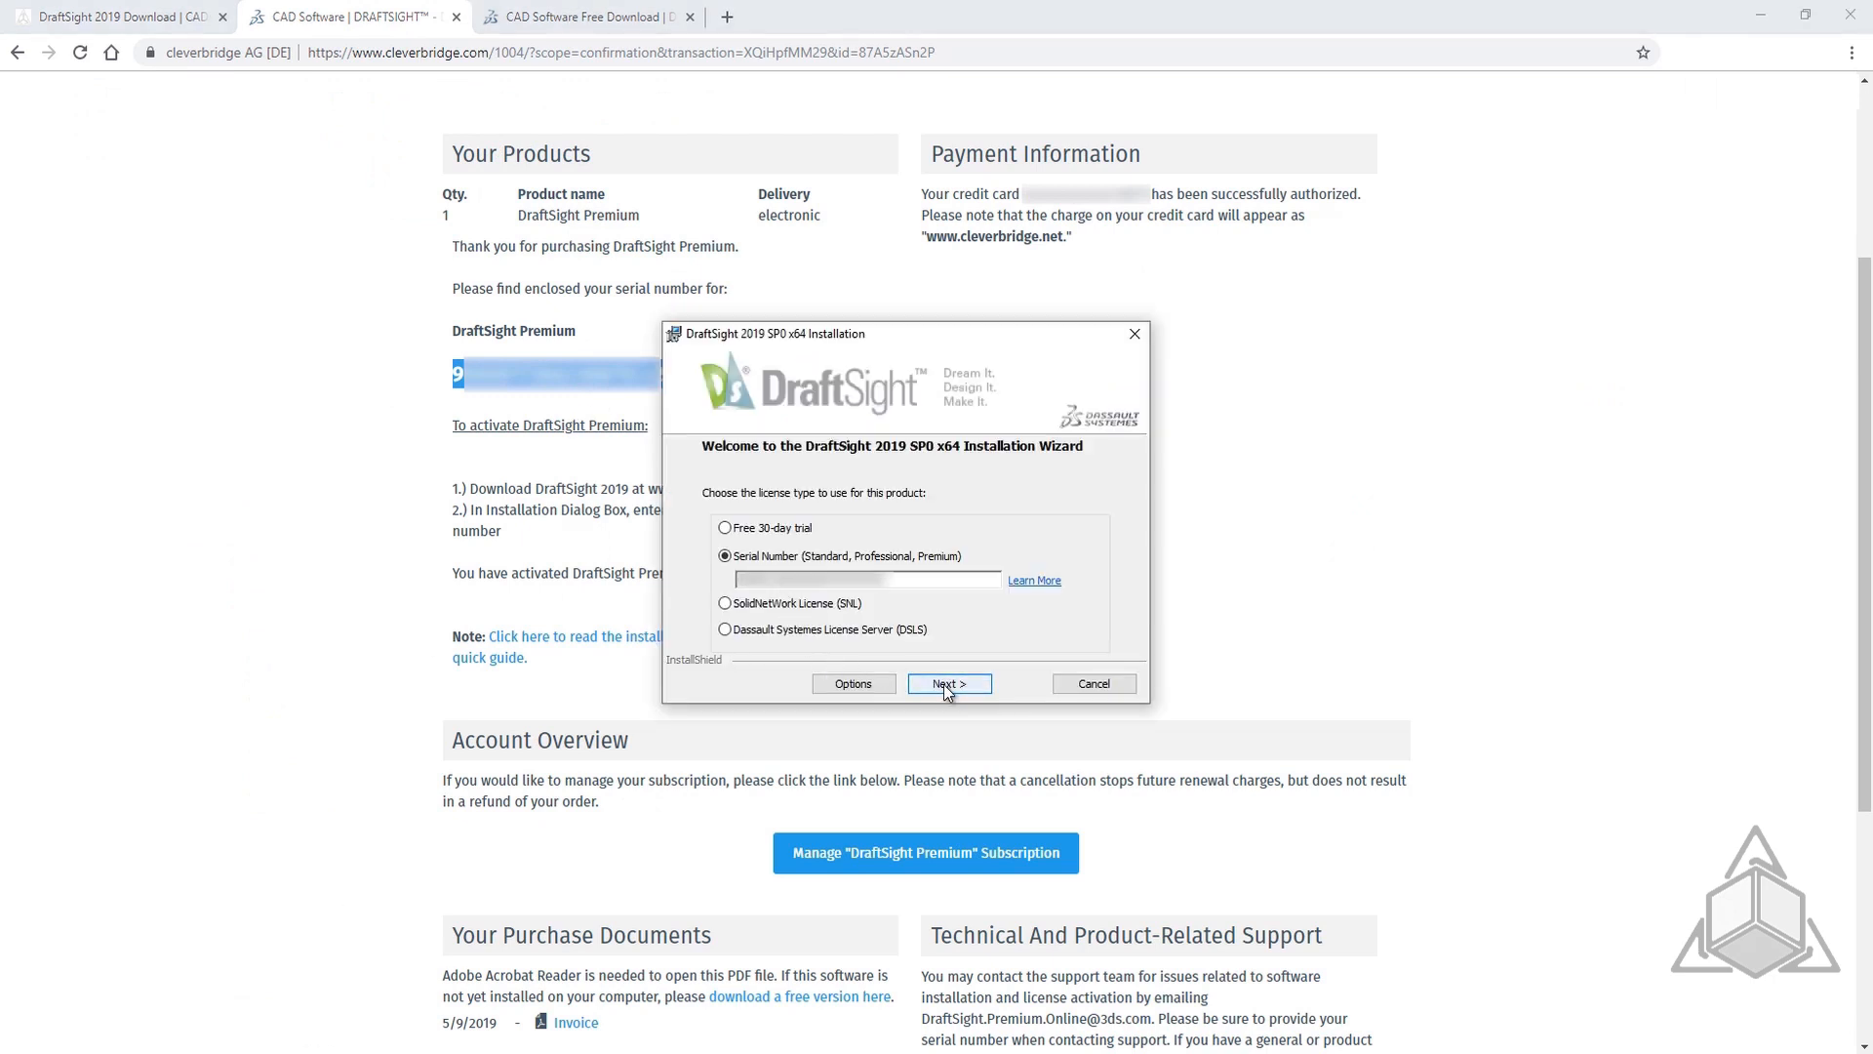
{"action": "left_click", "coordinate": [948, 683]}
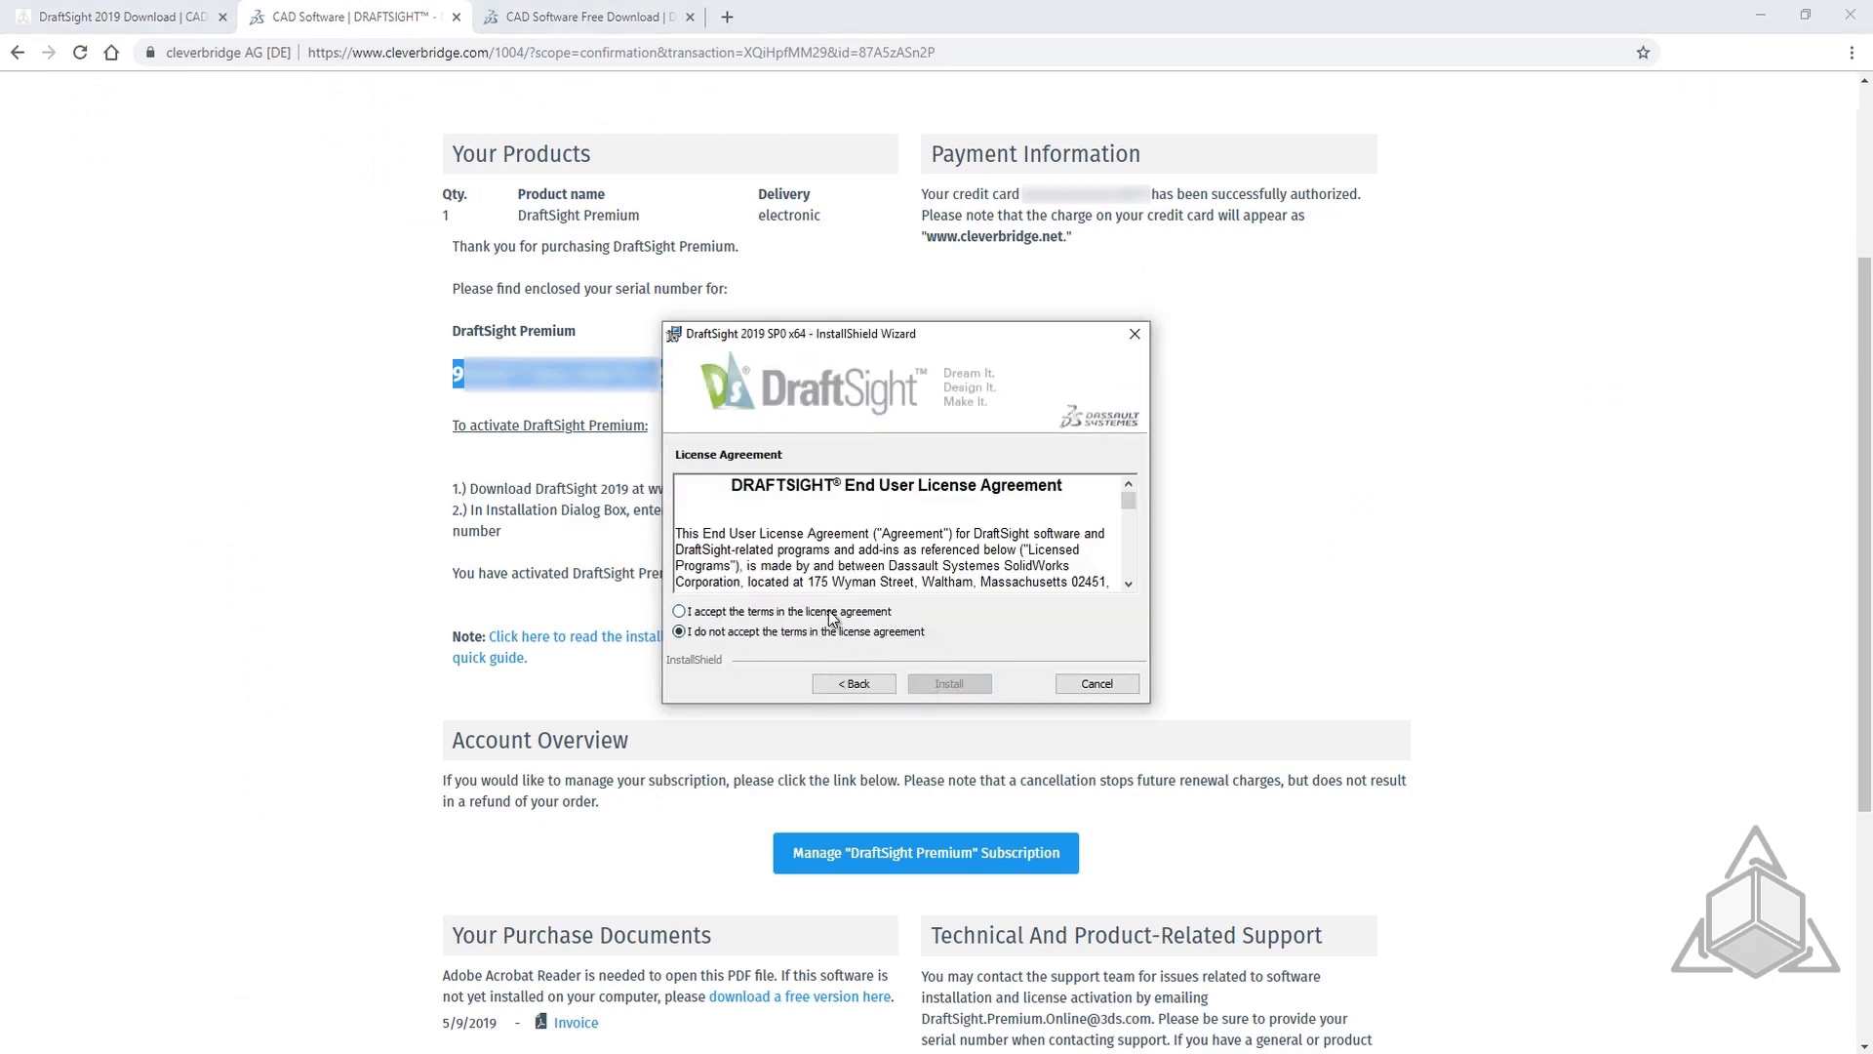
{"action": "left_click", "coordinate": [948, 683]}
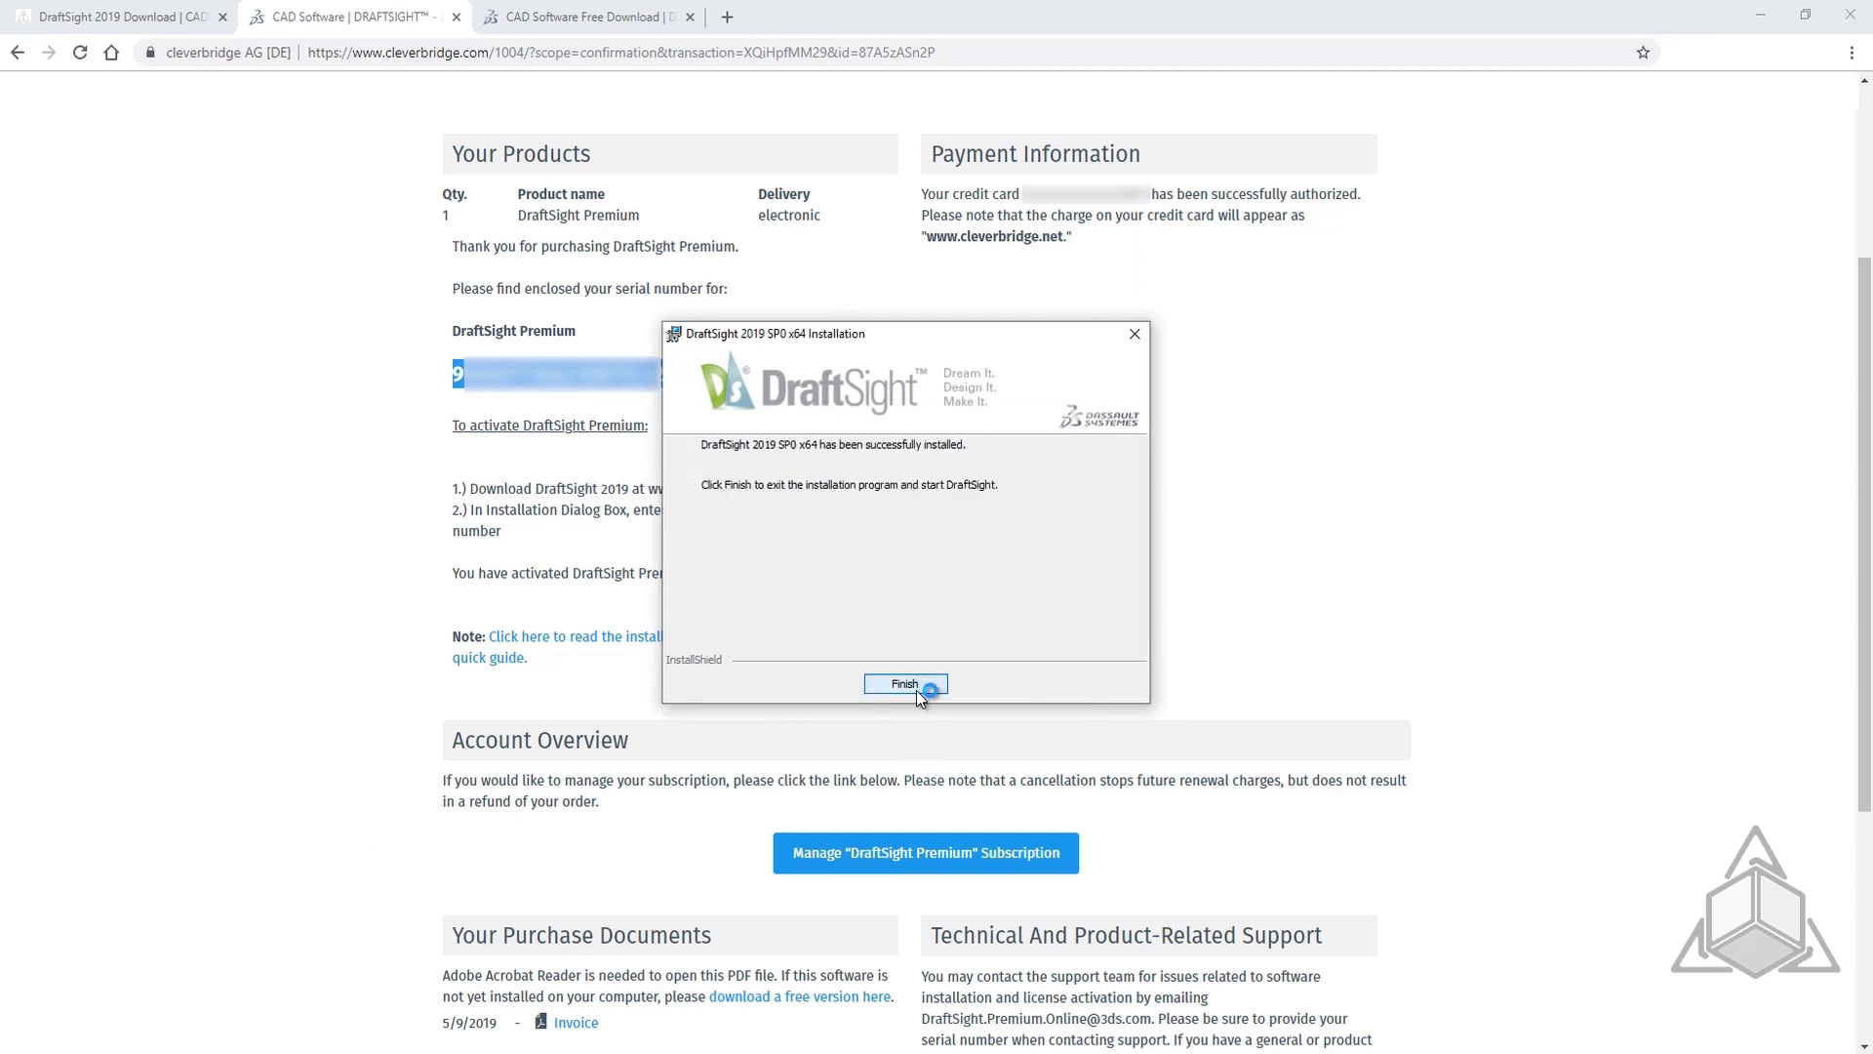
Finish the installer, then activate DraftSight with the serial number automatically over the internet
{"action": "left_click", "coordinate": [903, 683]}
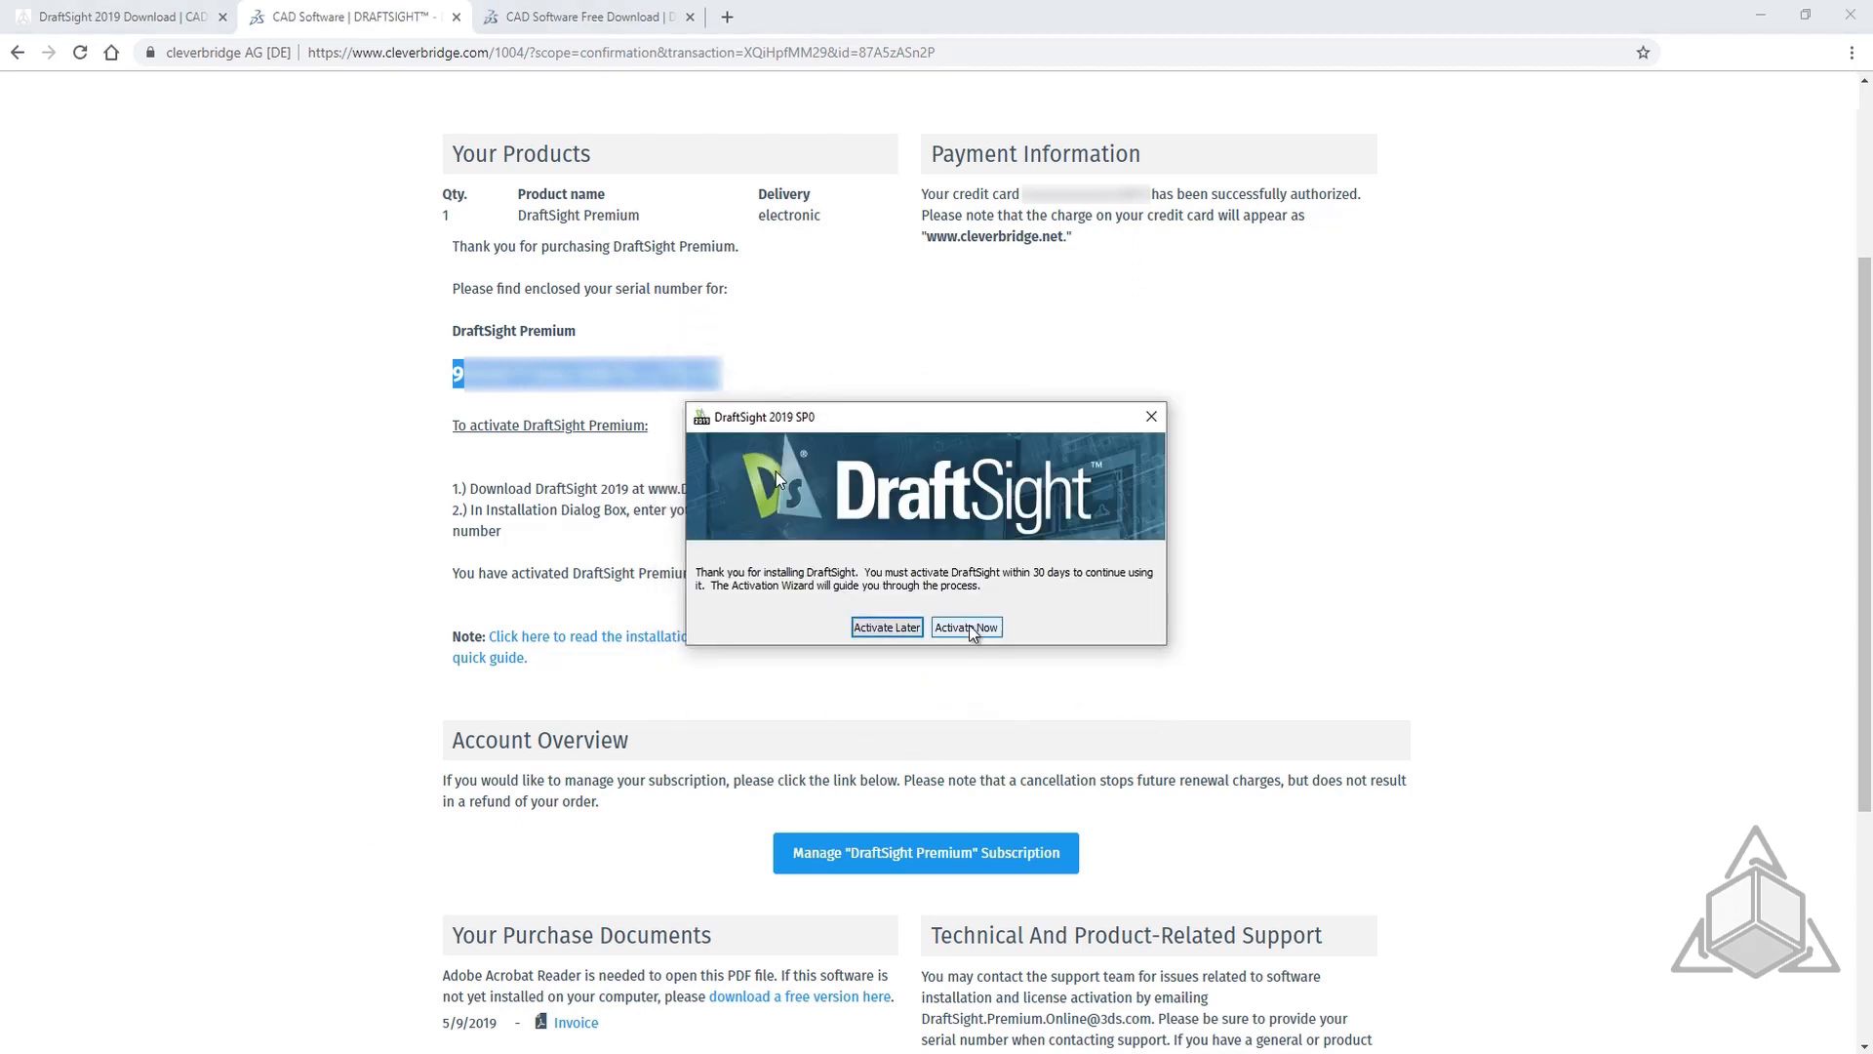
{"action": "left_click", "coordinate": [966, 627]}
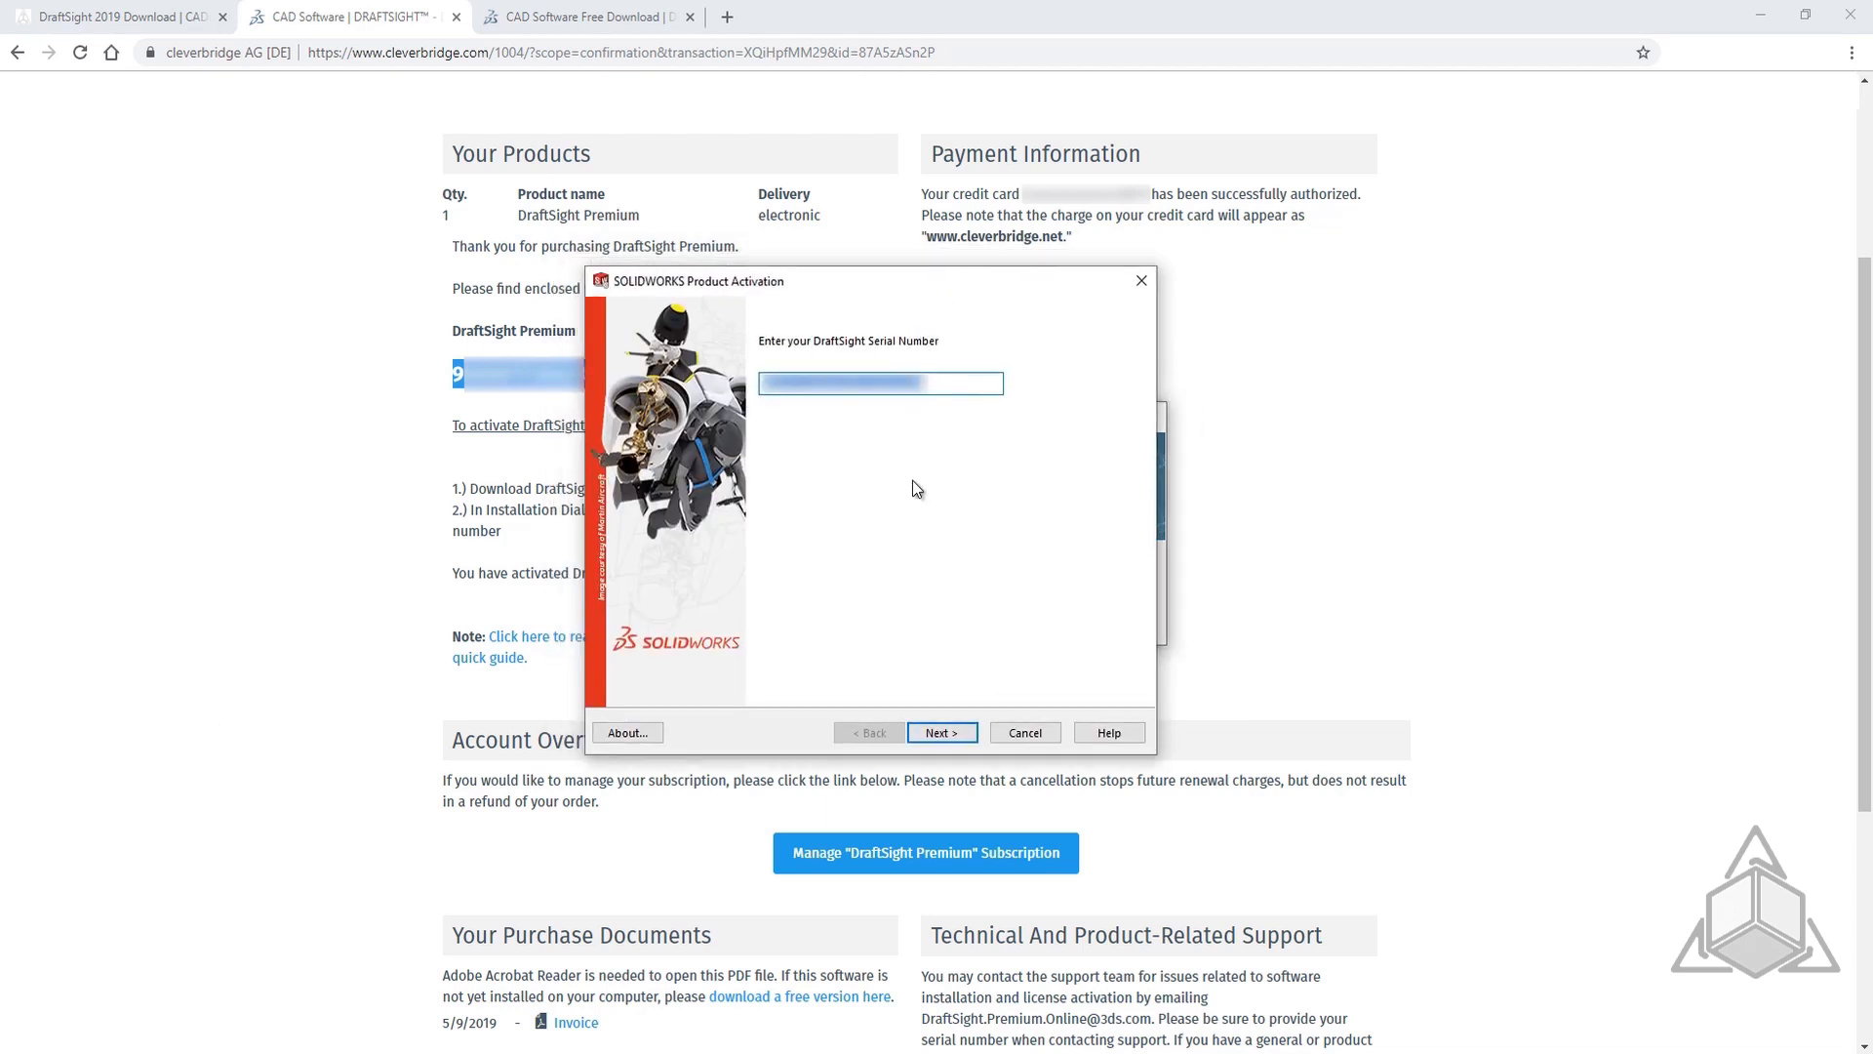
{"action": "left_click", "coordinate": [941, 731]}
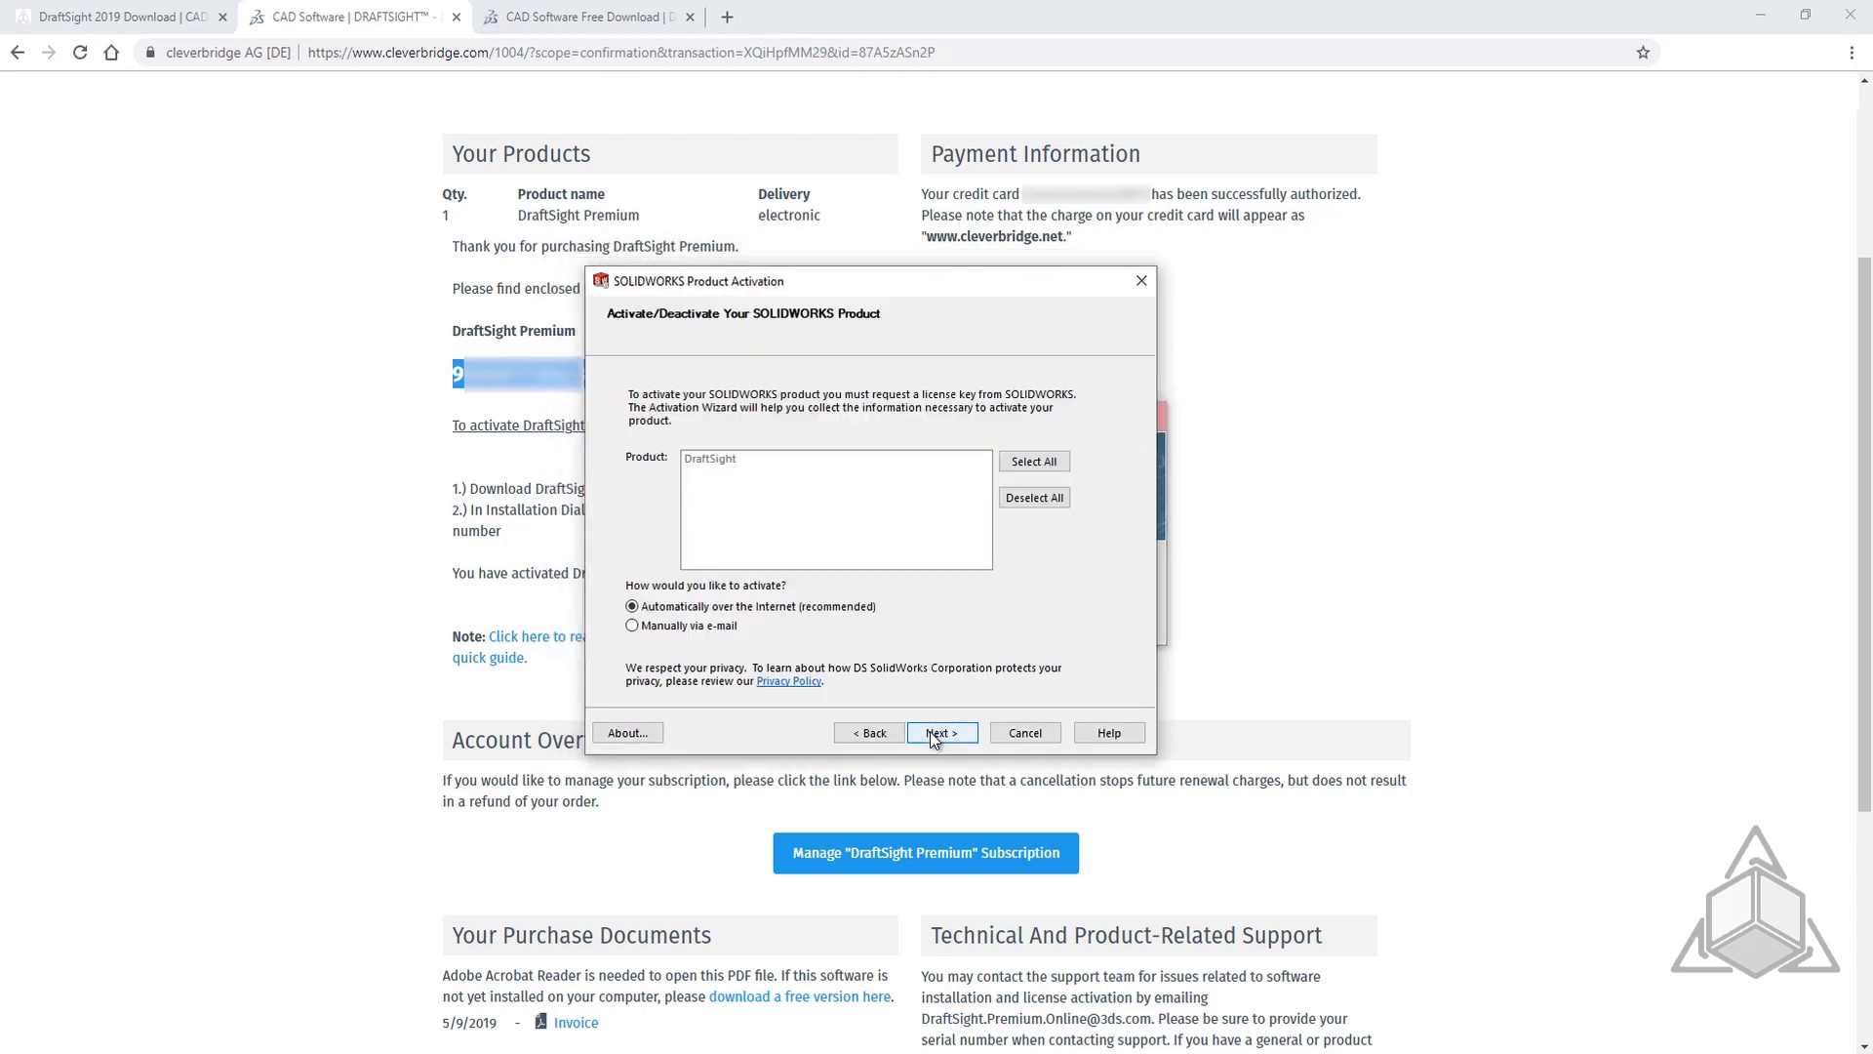
{"action": "left_click", "coordinate": [941, 732]}
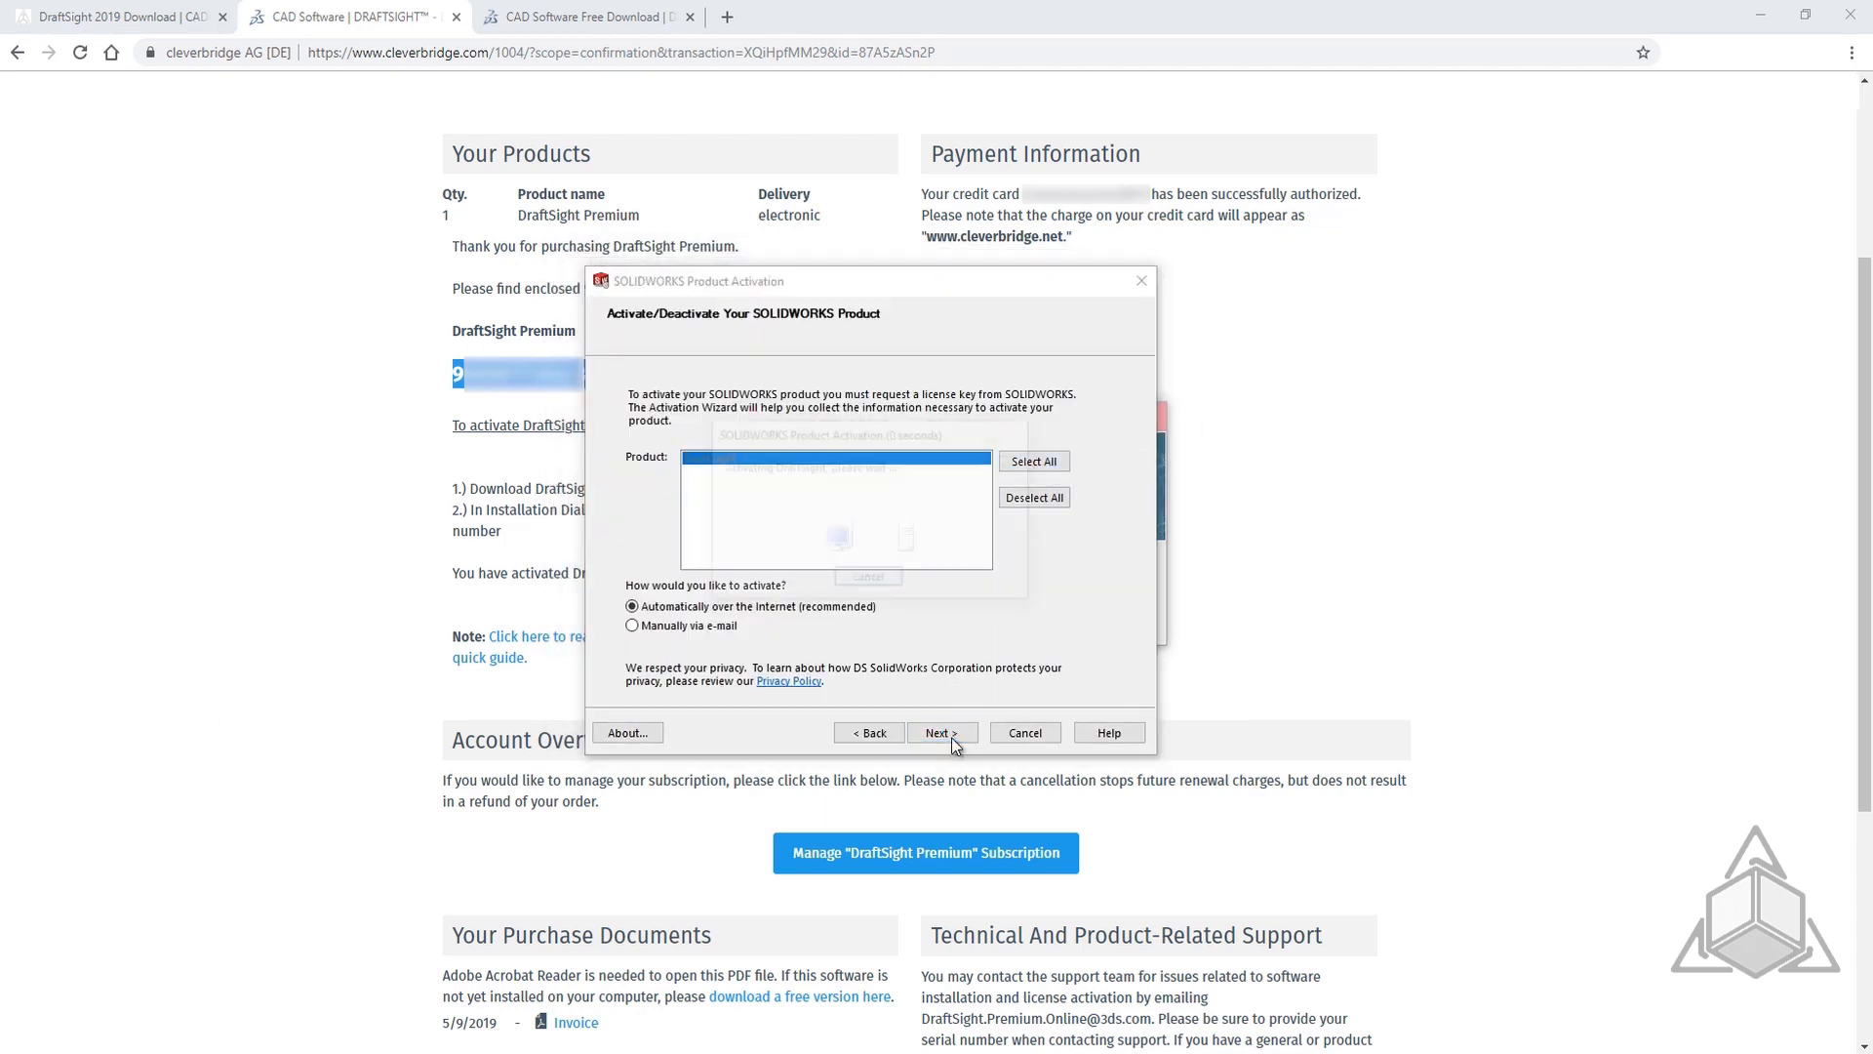
{"action": "left_click", "coordinate": [940, 732]}
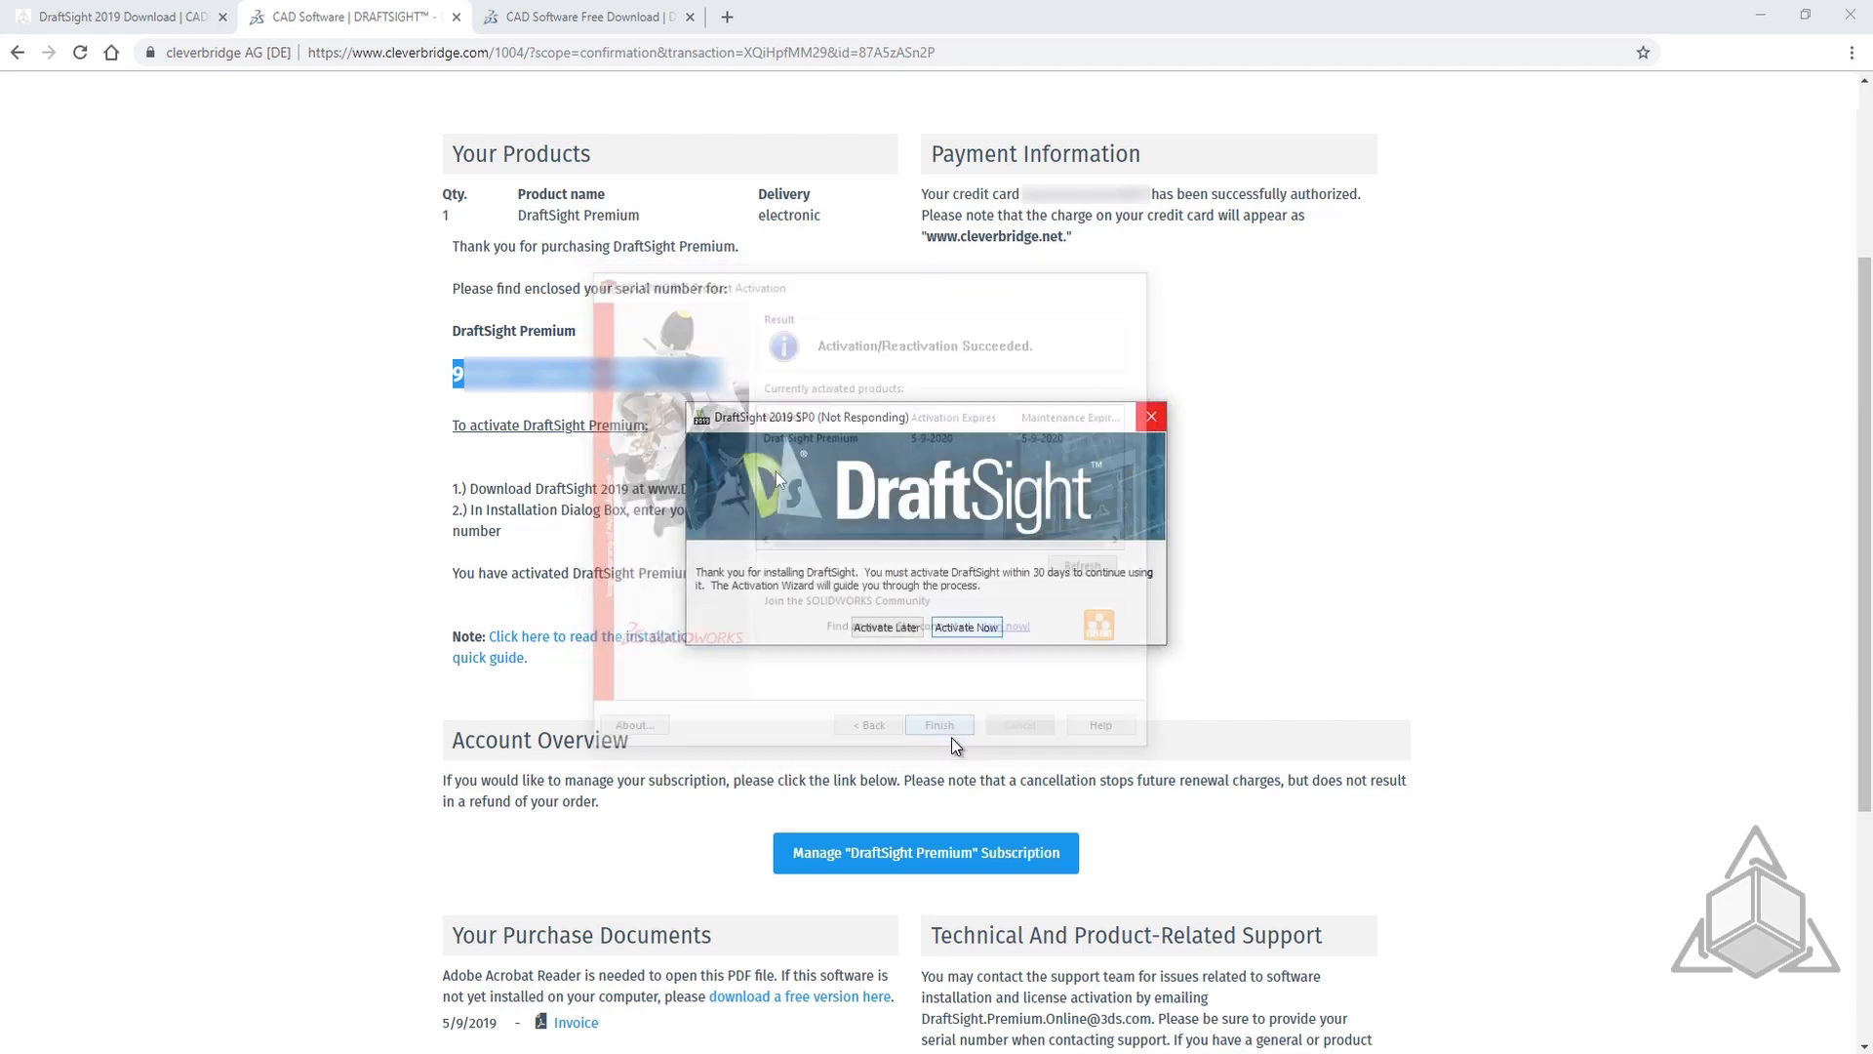